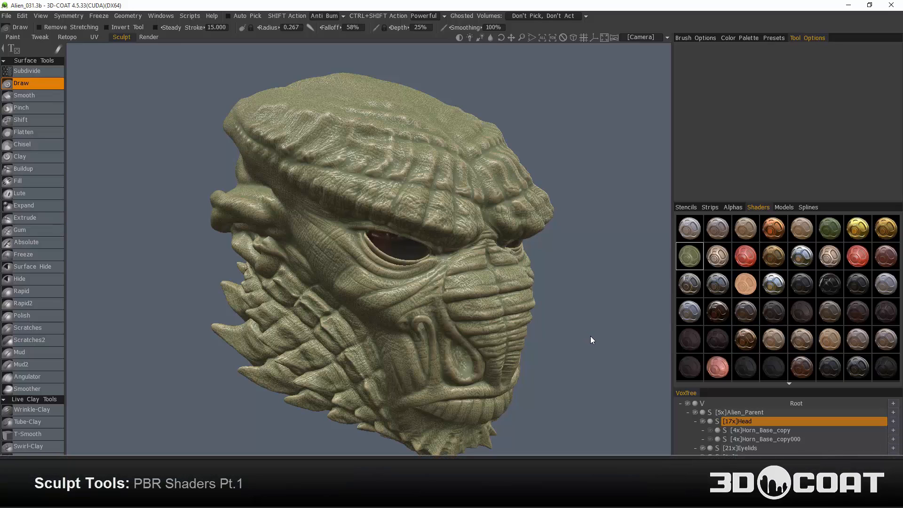
{"action": "mouse_move", "coordinate": [590, 335]}
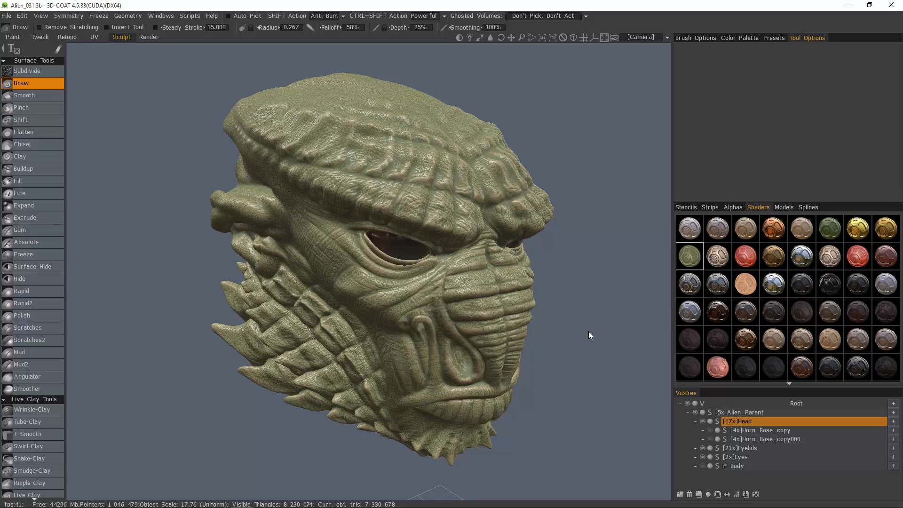
{"action": "mouse_move", "coordinate": [442, 300]}
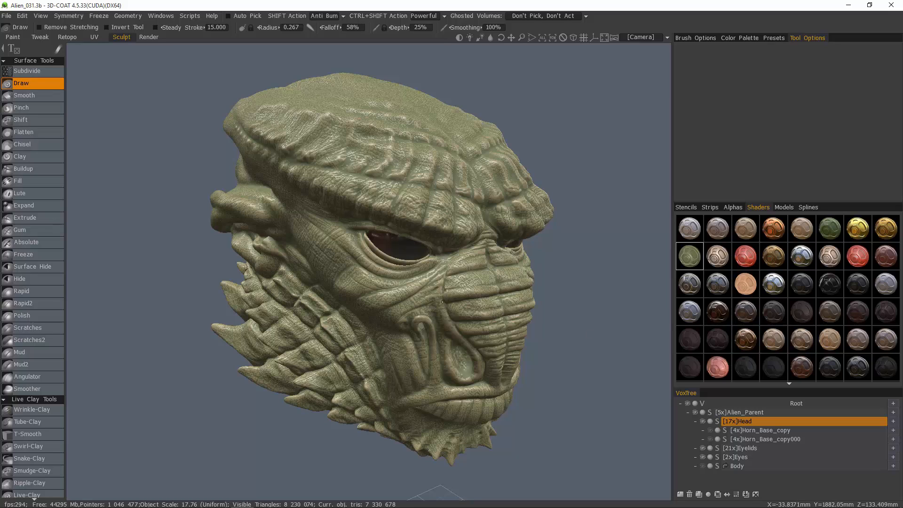
{"action": "mouse_move", "coordinate": [182, 139]}
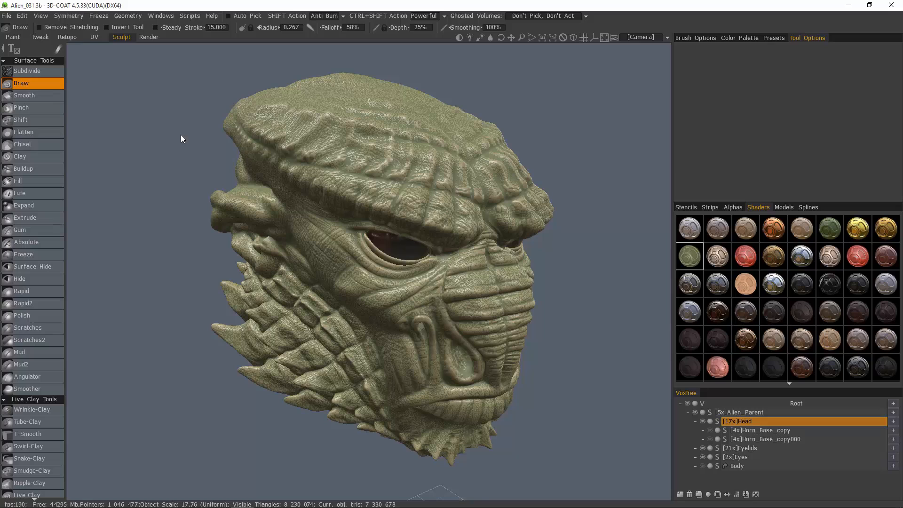
{"action": "mouse_move", "coordinate": [487, 423]}
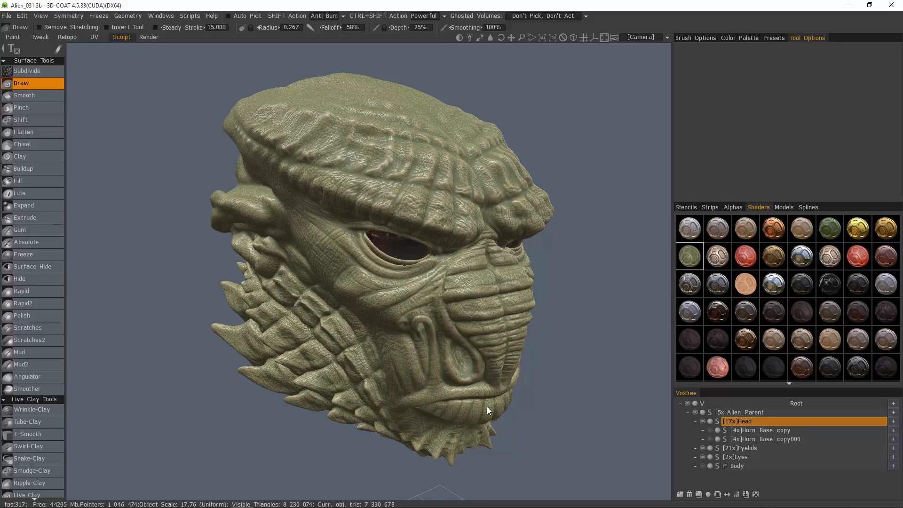
{"action": "mouse_move", "coordinate": [263, 428]}
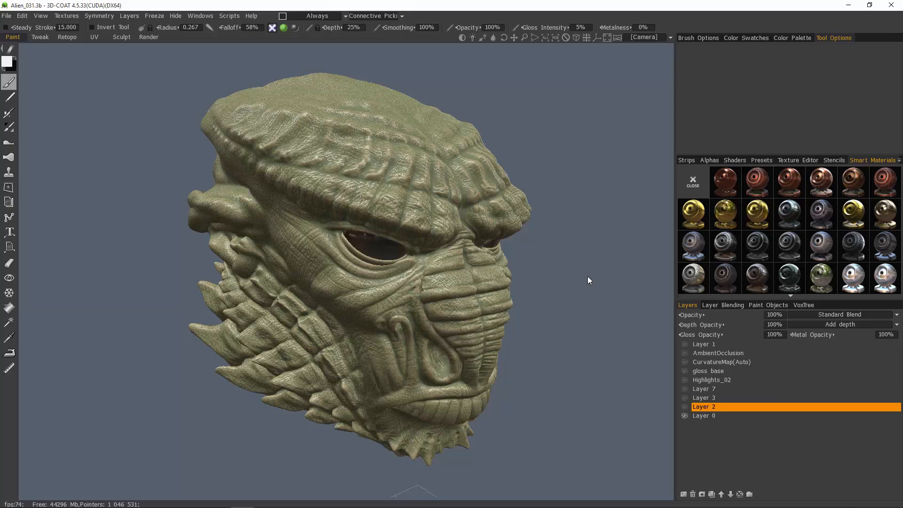
{"action": "mouse_move", "coordinate": [515, 426]}
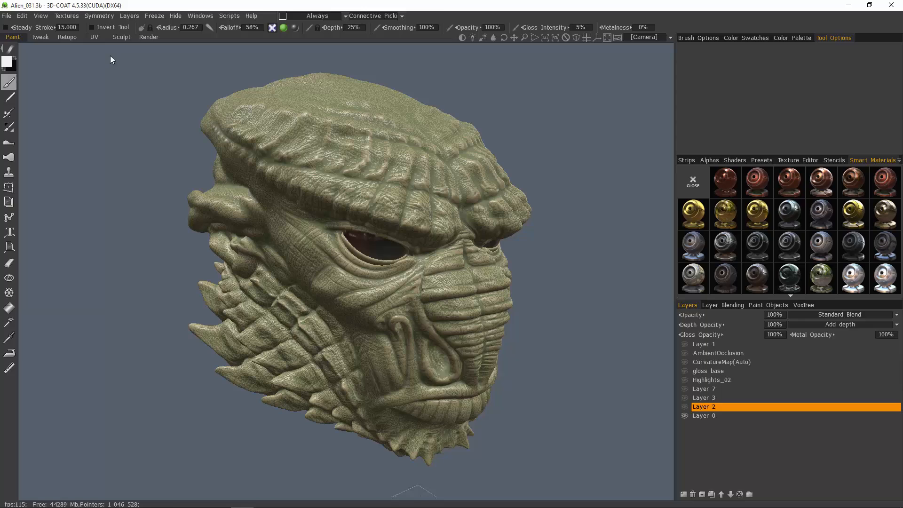
Switch to the Paint room showing the alien head's layer stack.
{"action": "left_click", "coordinate": [121, 37]}
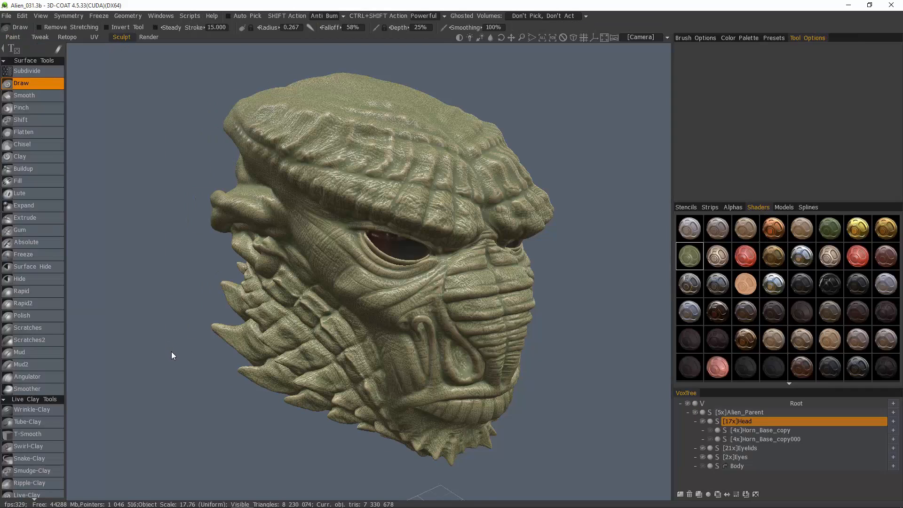
{"action": "mouse_move", "coordinate": [770, 286]}
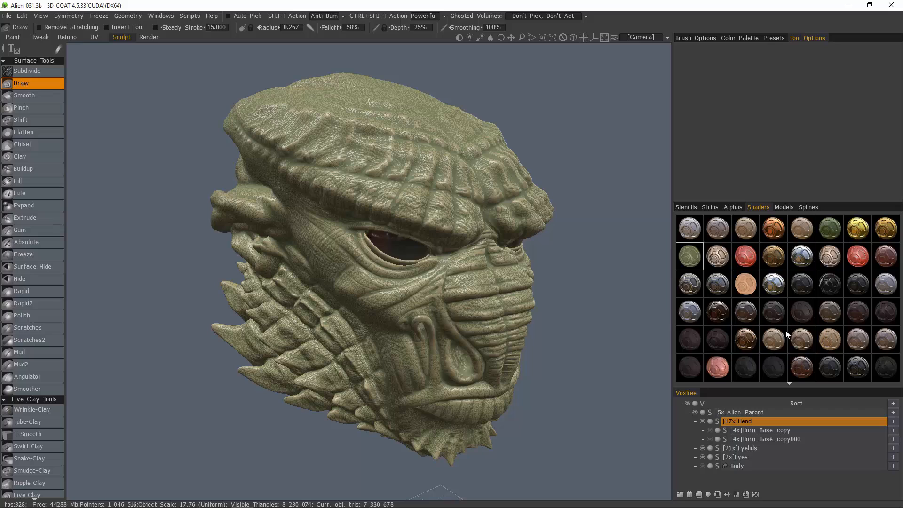
{"action": "mouse_move", "coordinate": [534, 445]}
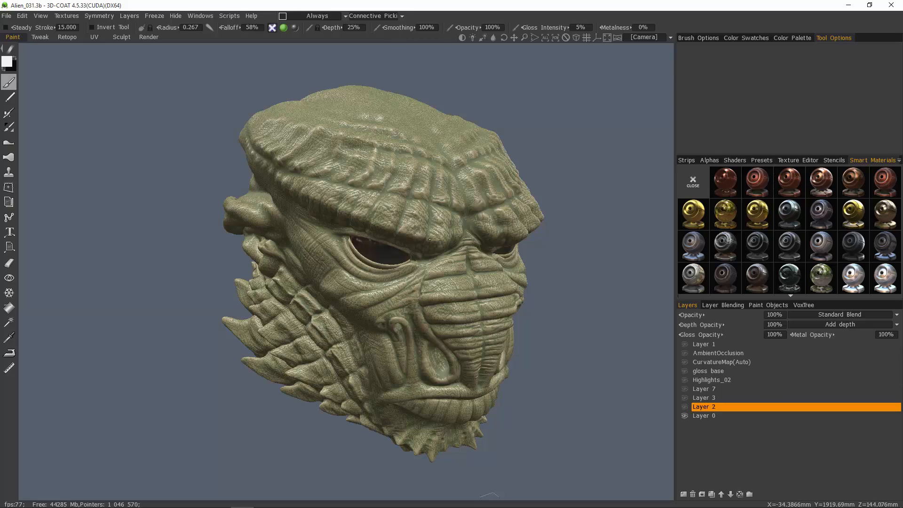
{"action": "mouse_move", "coordinate": [547, 249]}
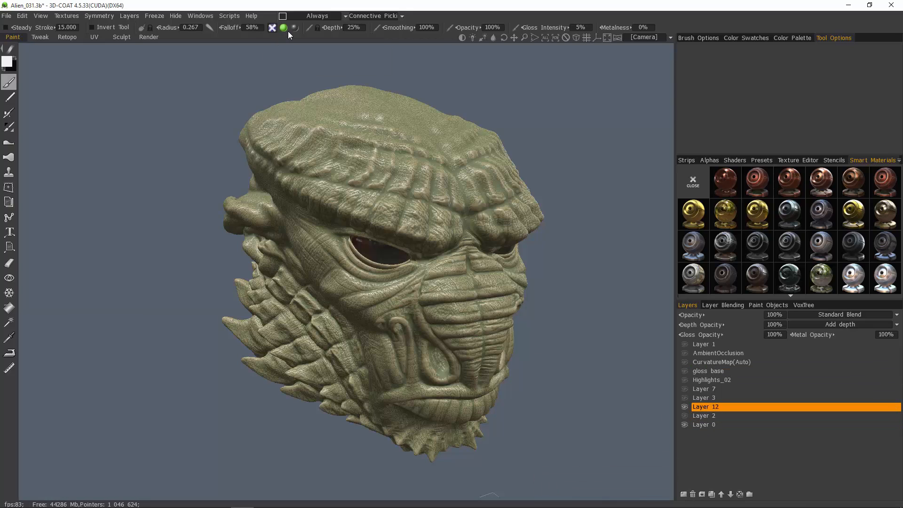
{"action": "mouse_move", "coordinate": [296, 28]}
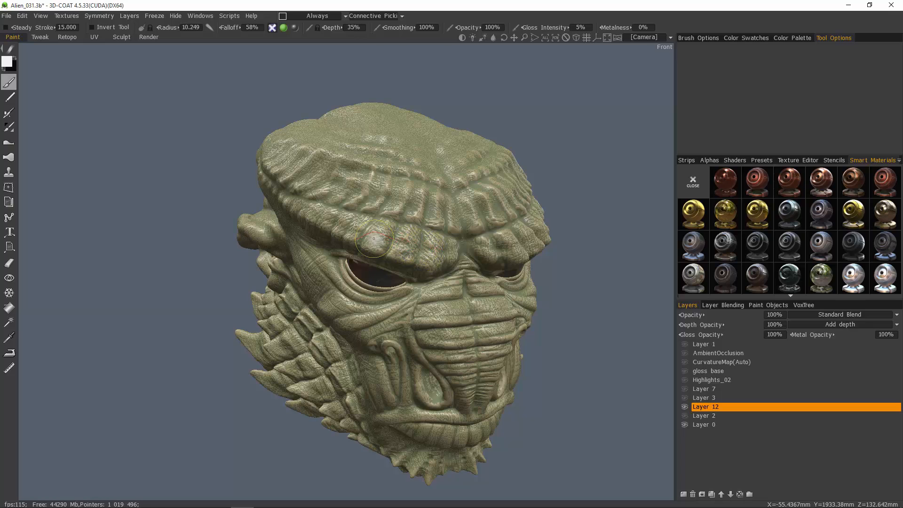
Paint trial pale glossy strokes across the alien's brow ridge.
{"action": "left_click_drag", "start_coordinate": [373, 238], "coordinate": [395, 238]}
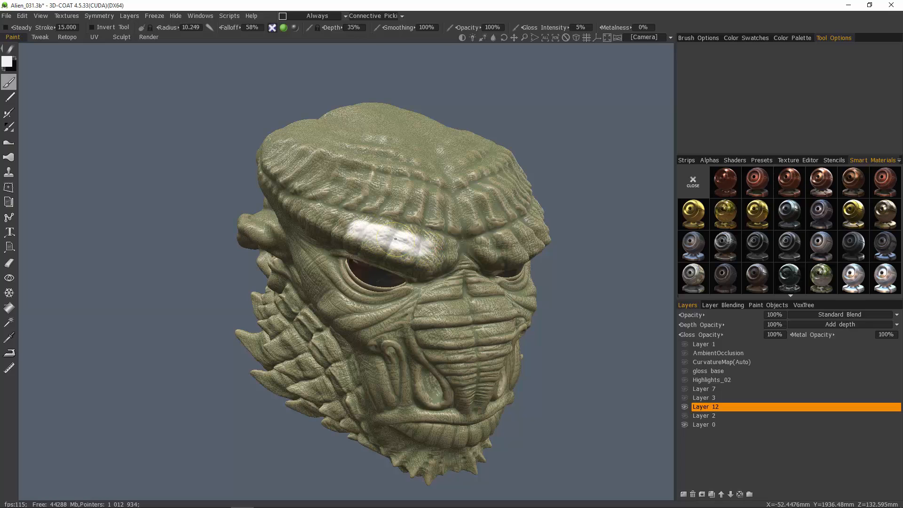
{"action": "left_click_drag", "start_coordinate": [380, 239], "coordinate": [429, 239]}
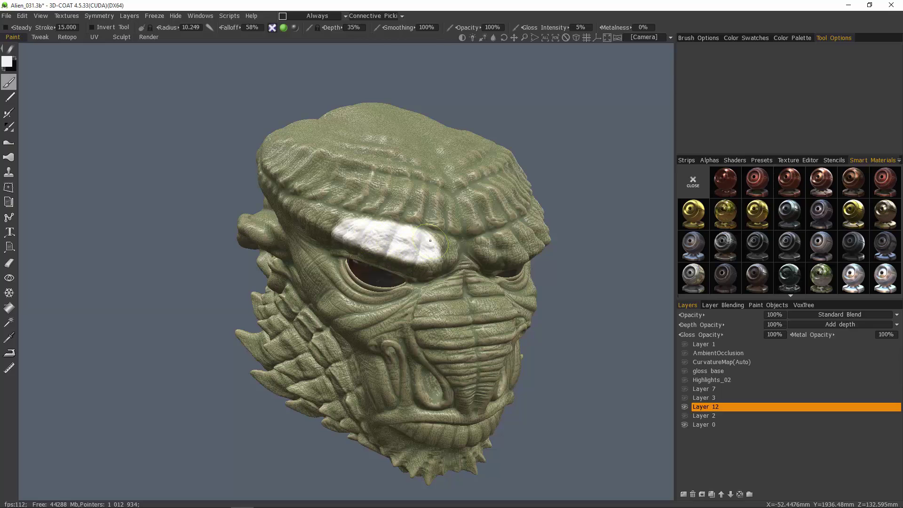
{"action": "left_click_drag", "start_coordinate": [429, 241], "coordinate": [419, 259]}
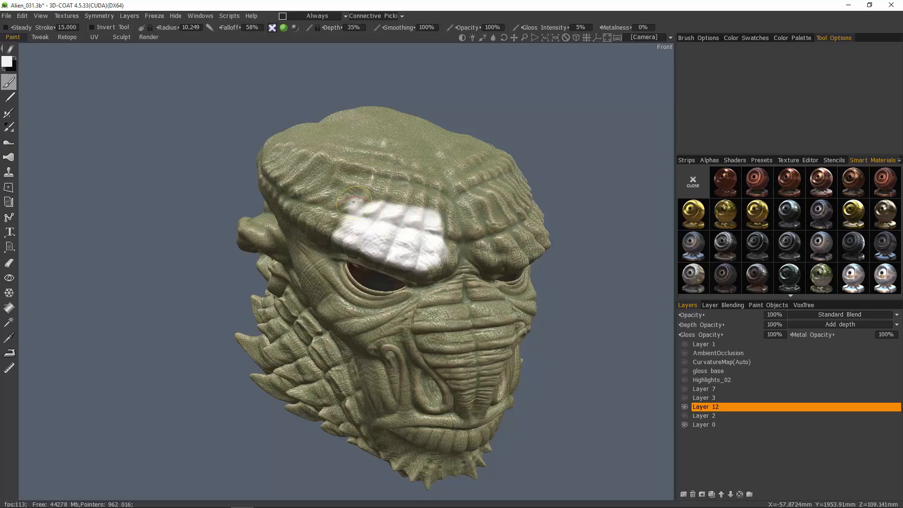
{"action": "left_click_drag", "start_coordinate": [354, 202], "coordinate": [386, 334]}
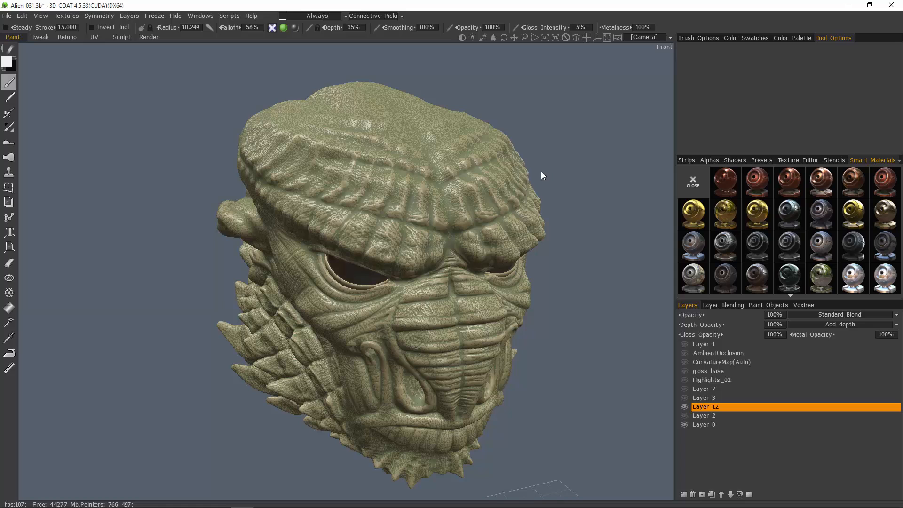
Brush metallic strokes along the brow ridge and snout, then turn the head to review.
{"action": "left_click_drag", "start_coordinate": [541, 175], "coordinate": [395, 213]}
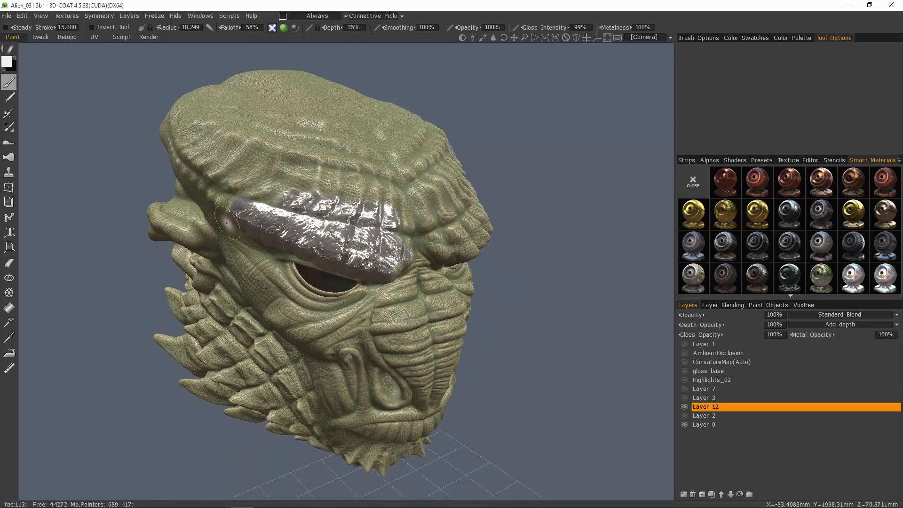
{"action": "left_click_drag", "start_coordinate": [231, 223], "coordinate": [440, 352]}
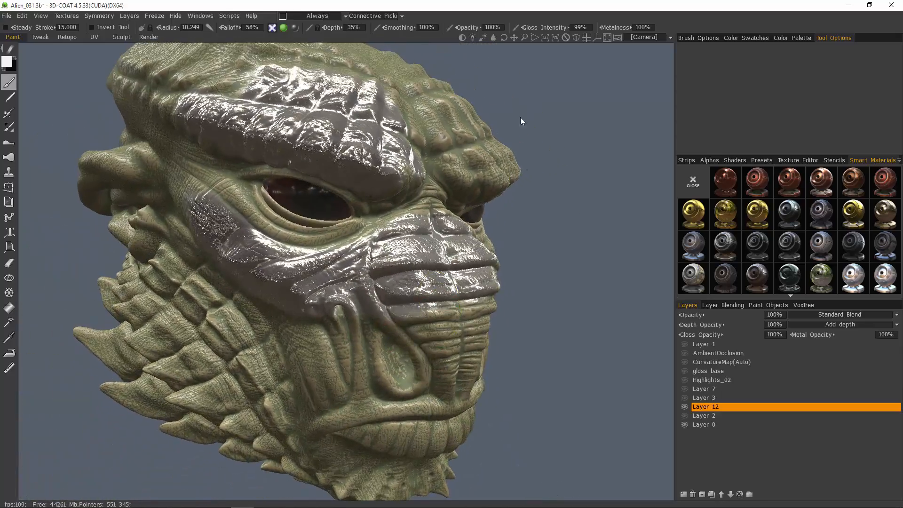
{"action": "left_click_drag", "start_coordinate": [520, 121], "coordinate": [631, 393]}
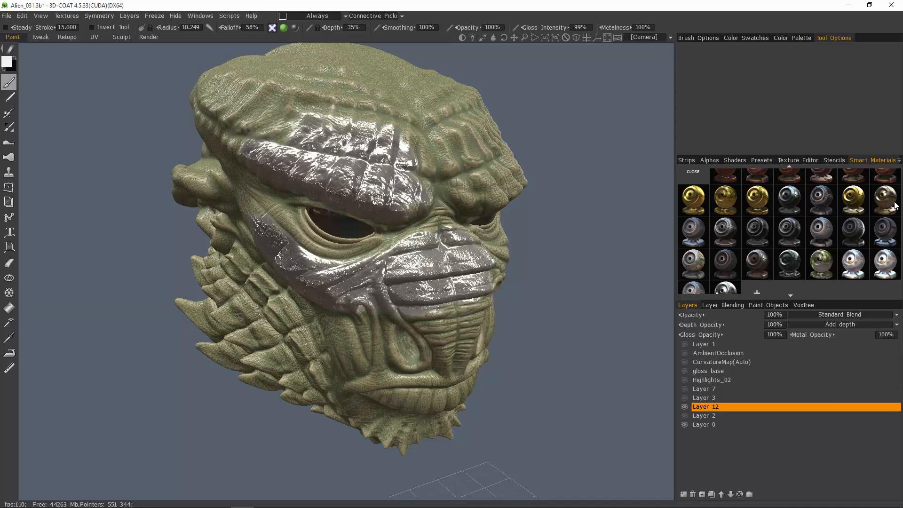
Pick a bronze smart material from the Smart Materials panel.
{"action": "left_click", "coordinate": [885, 201]}
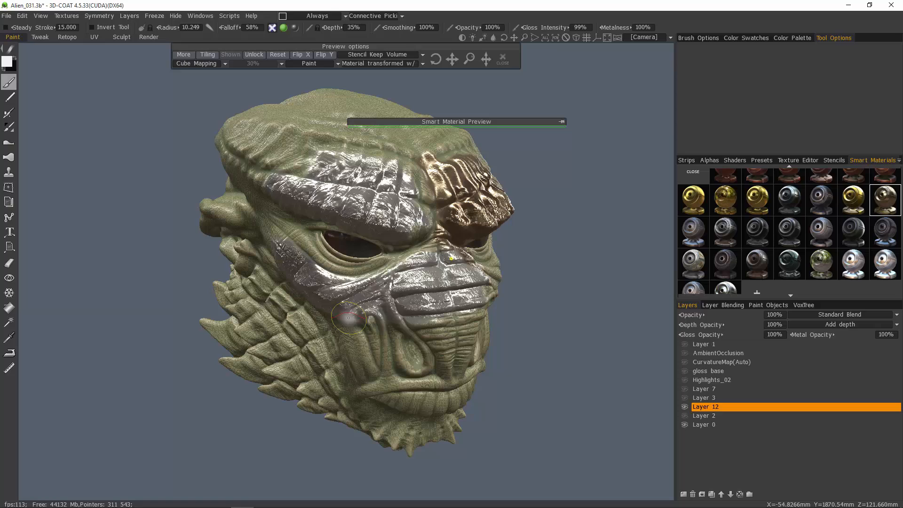
{"action": "mouse_move", "coordinate": [388, 365]}
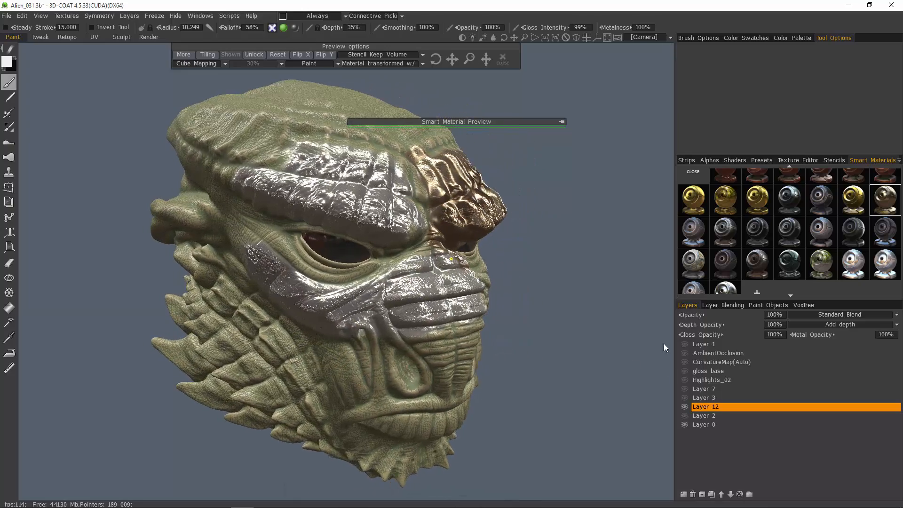
Hide paint layers, revealing the darker base skin colour beneath Layer 12's paint.
{"action": "left_click", "coordinate": [685, 406]}
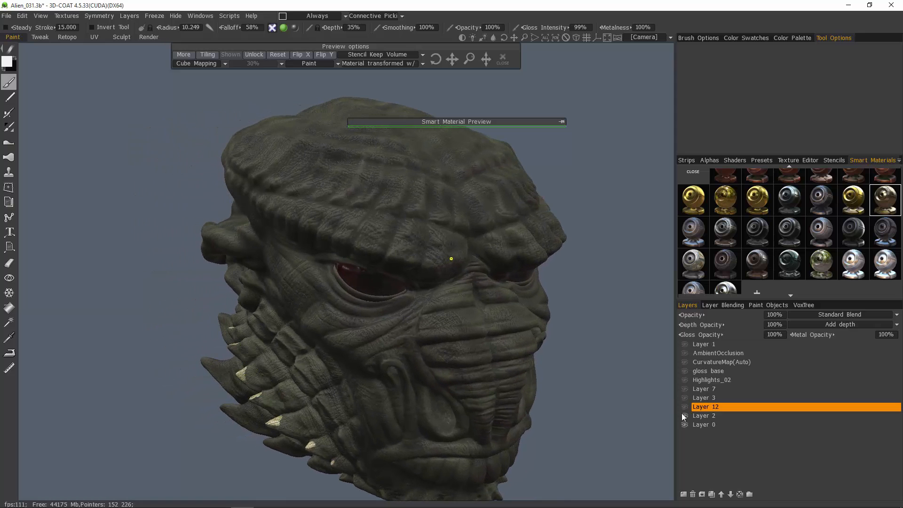
{"action": "left_click", "coordinate": [685, 398]}
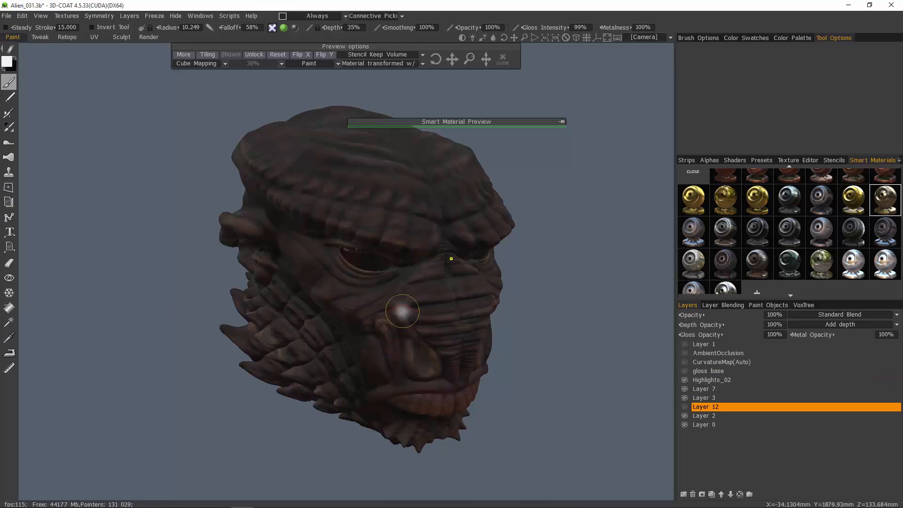
{"action": "mouse_move", "coordinate": [379, 374]}
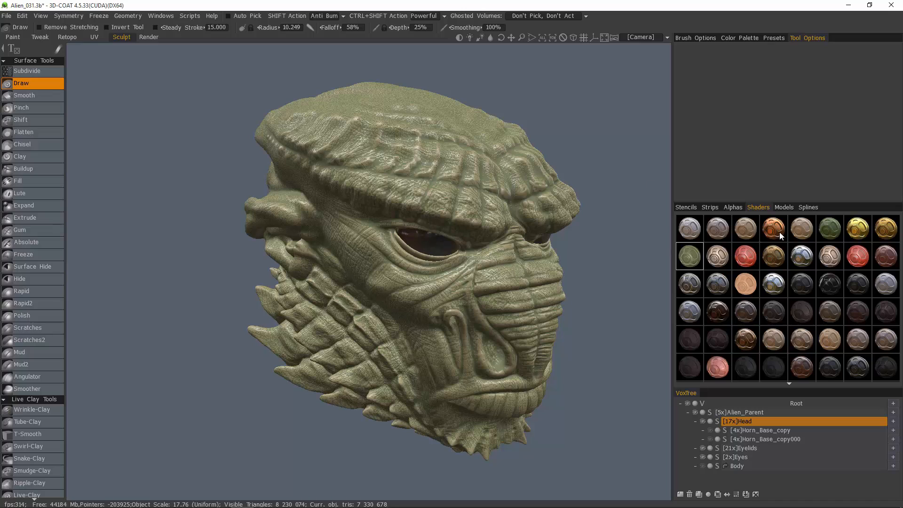
{"action": "mouse_move", "coordinate": [774, 238]}
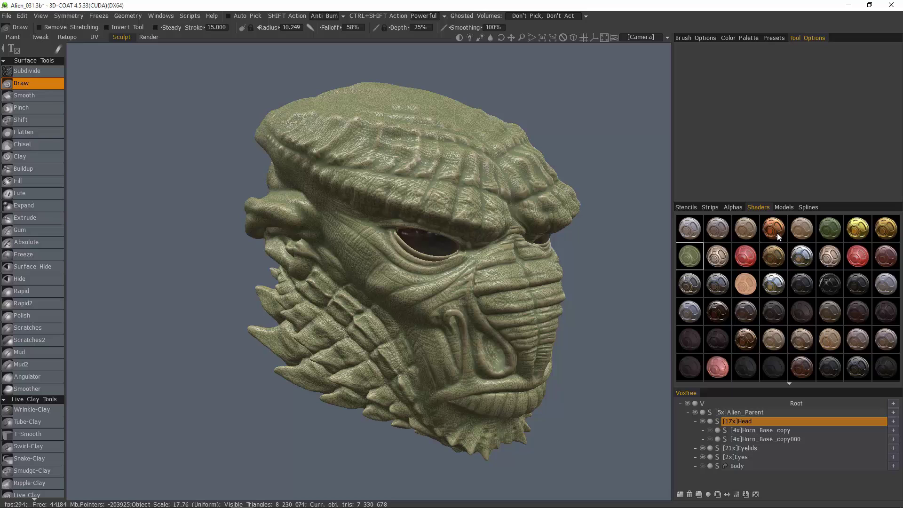
{"action": "mouse_move", "coordinate": [753, 421]}
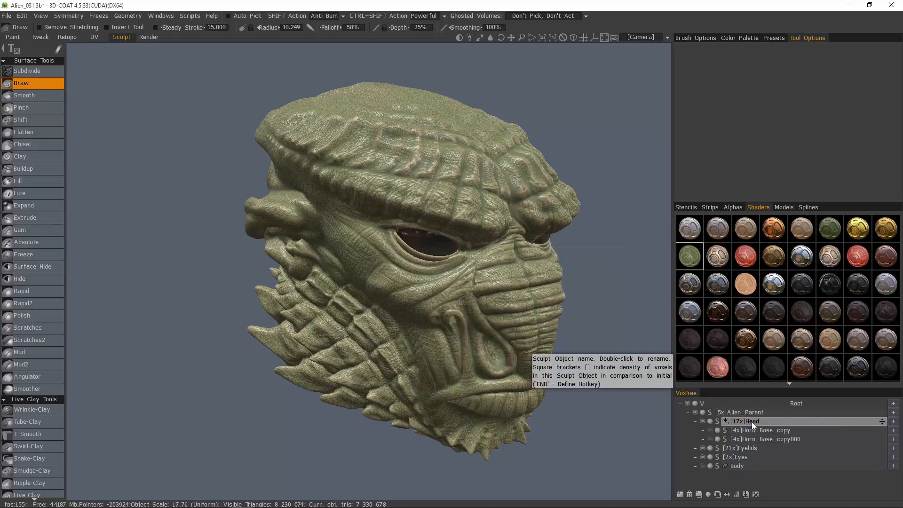
Select the Head object and preview green, bone, red wax, bronze and dark brown shaders.
{"action": "left_click", "coordinate": [742, 421]}
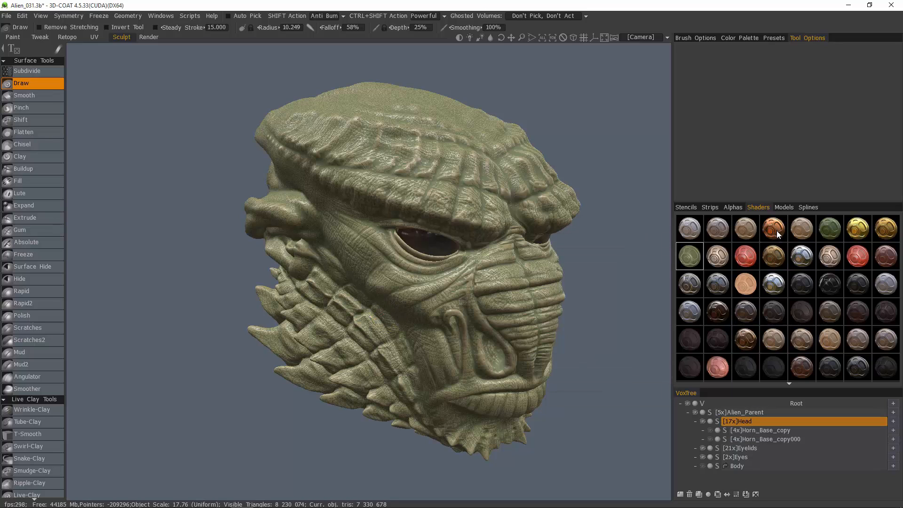
{"action": "left_click", "coordinate": [774, 228]}
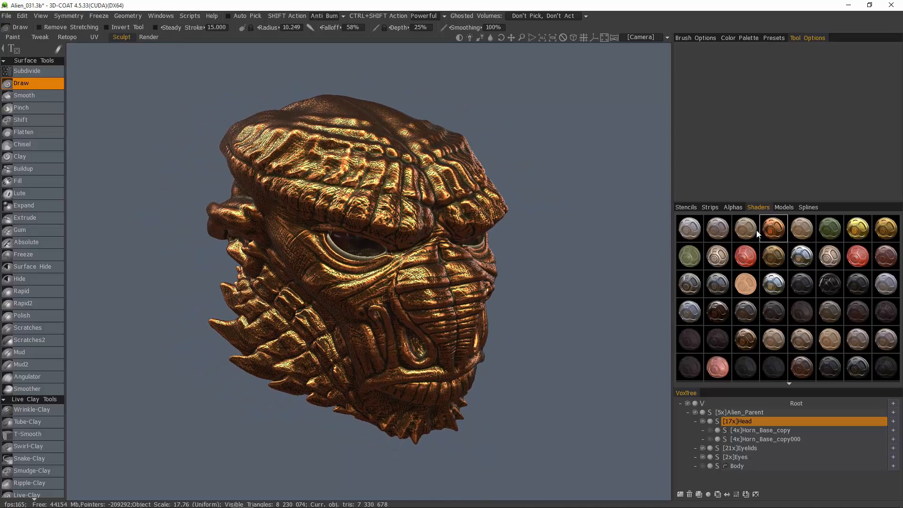
{"action": "left_click", "coordinate": [857, 229]}
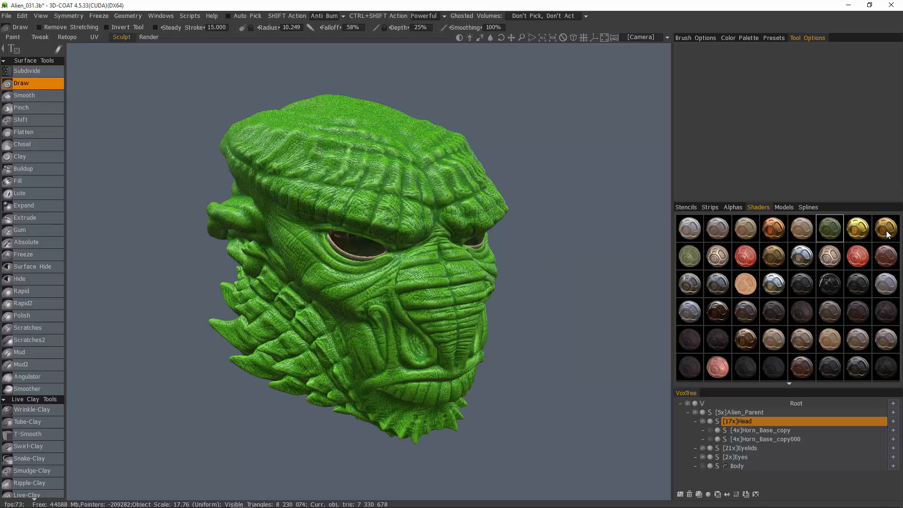
{"action": "left_click", "coordinate": [746, 228]}
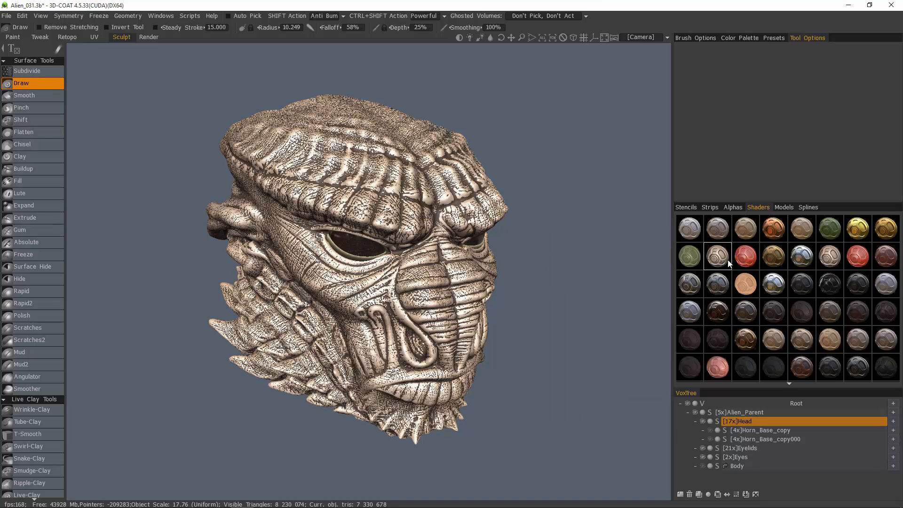
{"action": "left_click", "coordinate": [745, 256]}
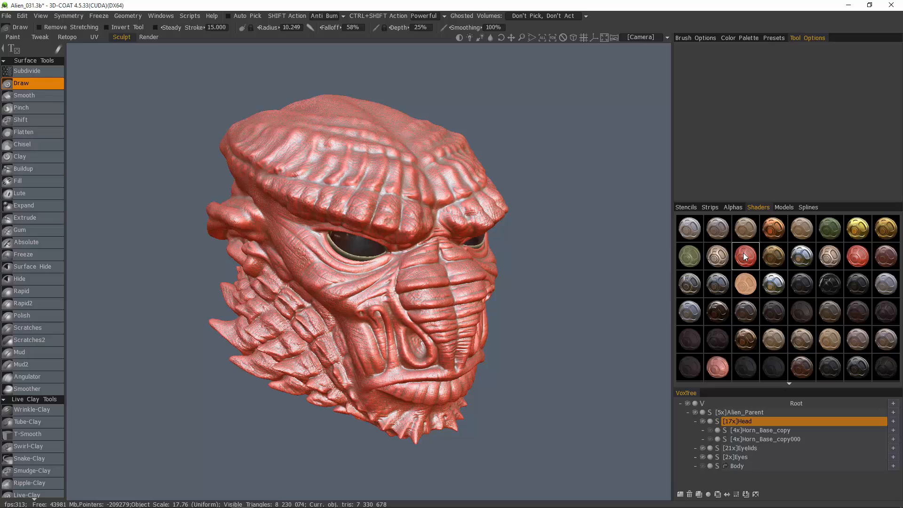
{"action": "mouse_move", "coordinate": [749, 264]}
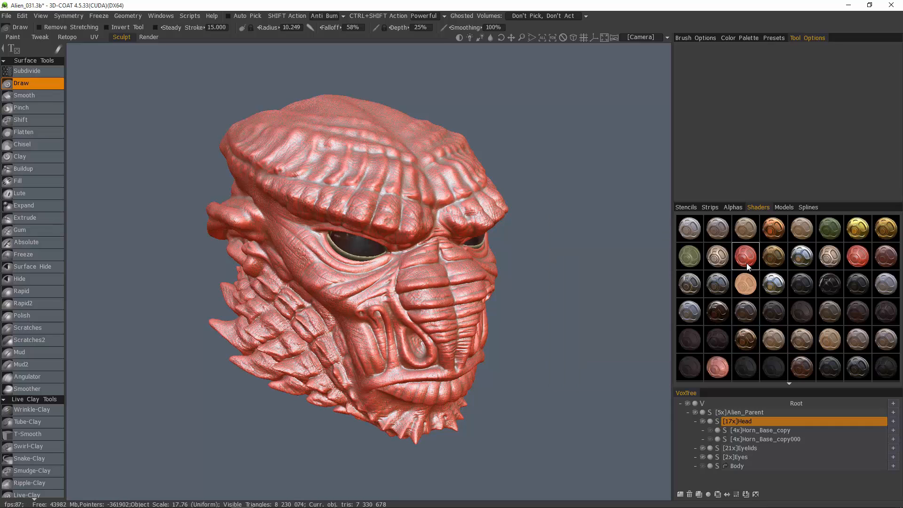
{"action": "mouse_move", "coordinate": [745, 265]}
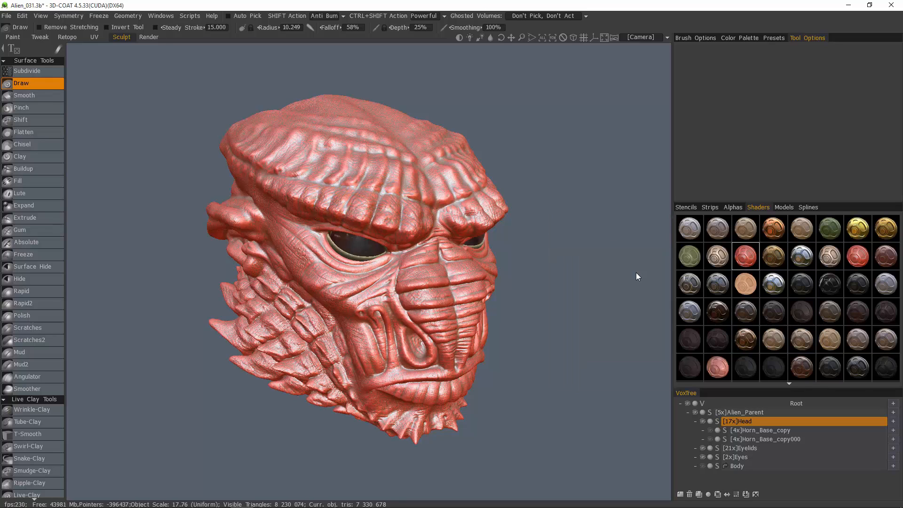
{"action": "mouse_move", "coordinate": [840, 262]}
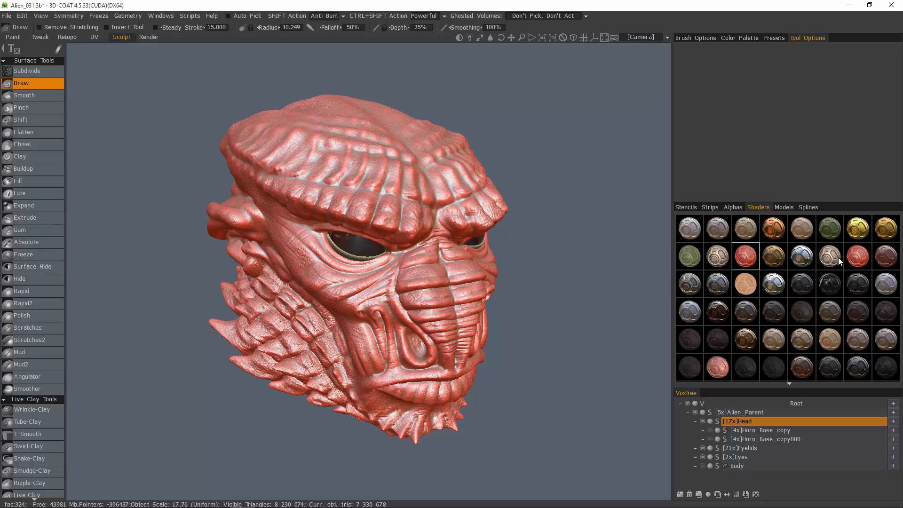
{"action": "left_click", "coordinate": [774, 256]}
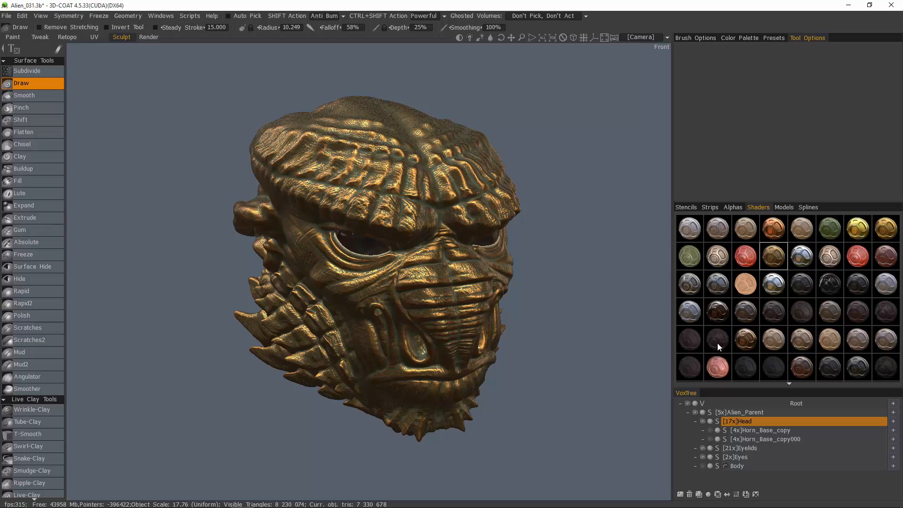
{"action": "mouse_move", "coordinate": [802, 319]}
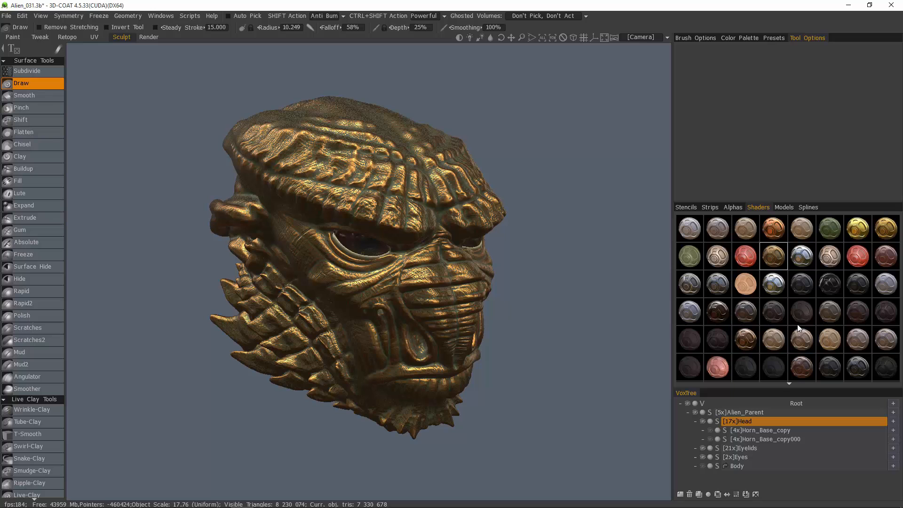
{"action": "left_click", "coordinate": [802, 367]}
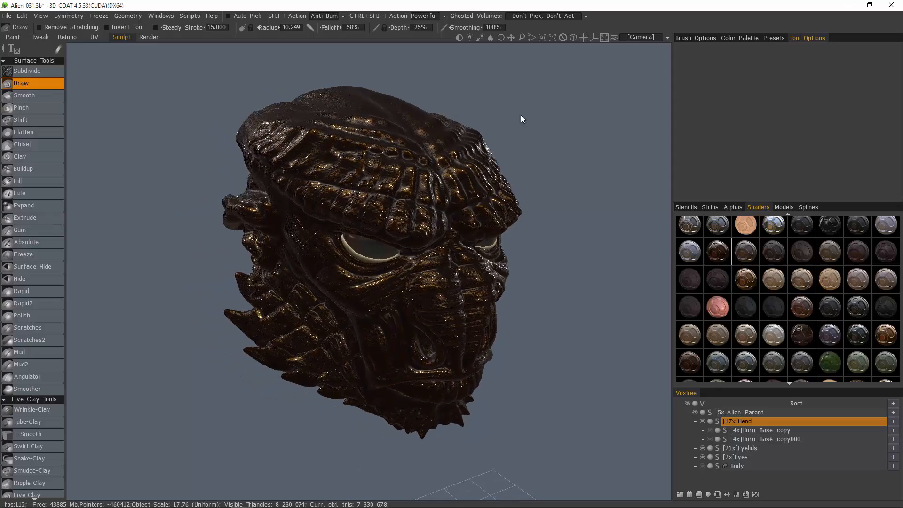
Change the viewport background to a soft lit grey gradient.
{"action": "left_click", "coordinate": [667, 38]}
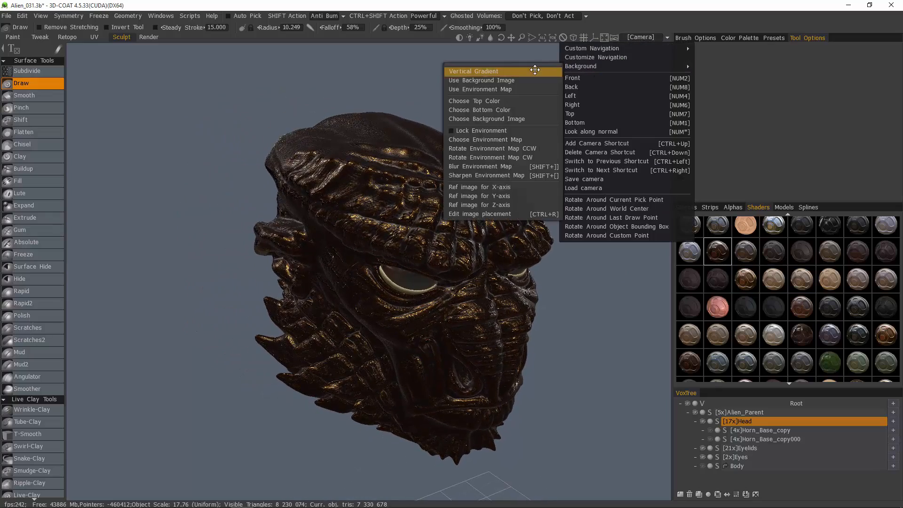
{"action": "left_click", "coordinate": [473, 71]}
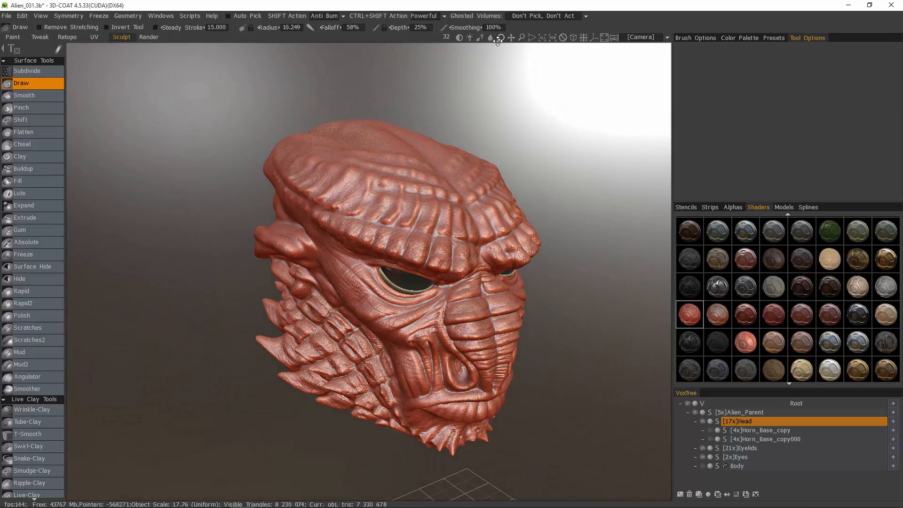
Orbit to a more frontal view of the head and select the Head object.
{"action": "left_click_drag", "start_coordinate": [497, 41], "coordinate": [362, 306]}
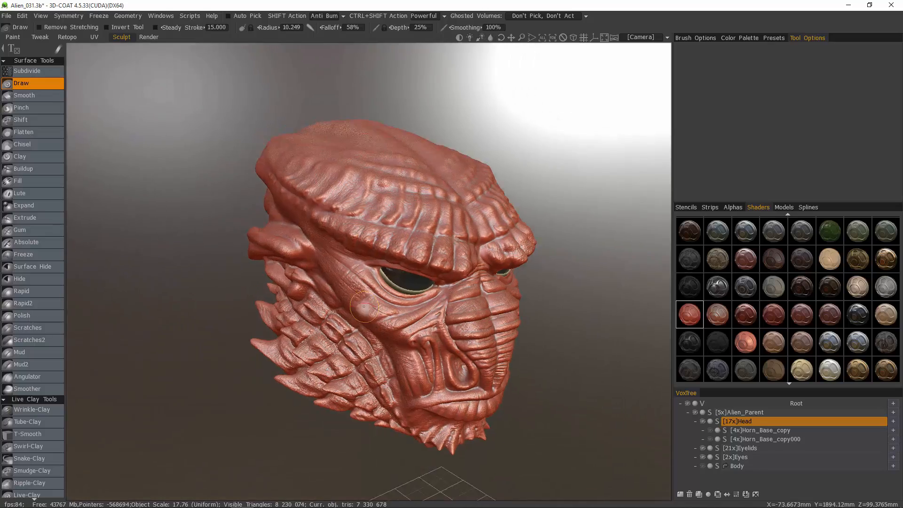
{"action": "left_click_drag", "start_coordinate": [363, 305], "coordinate": [422, 413]}
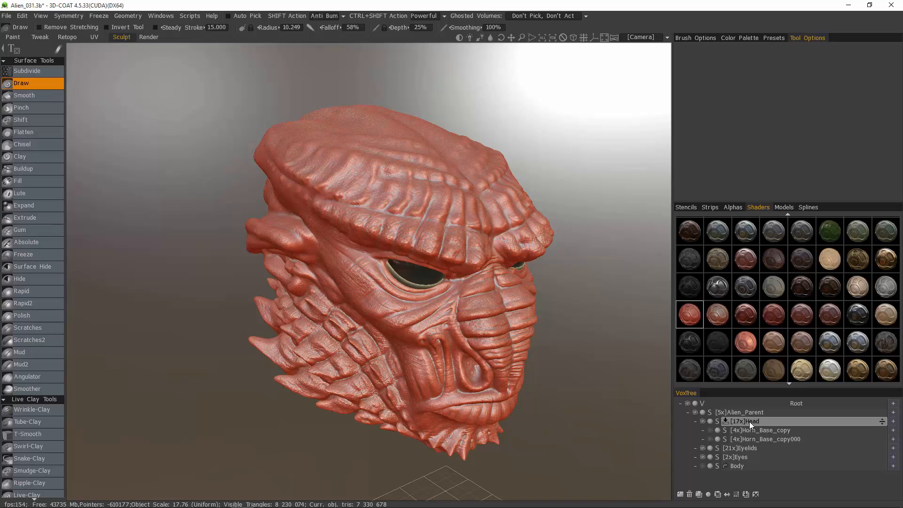
{"action": "left_click", "coordinate": [750, 421]}
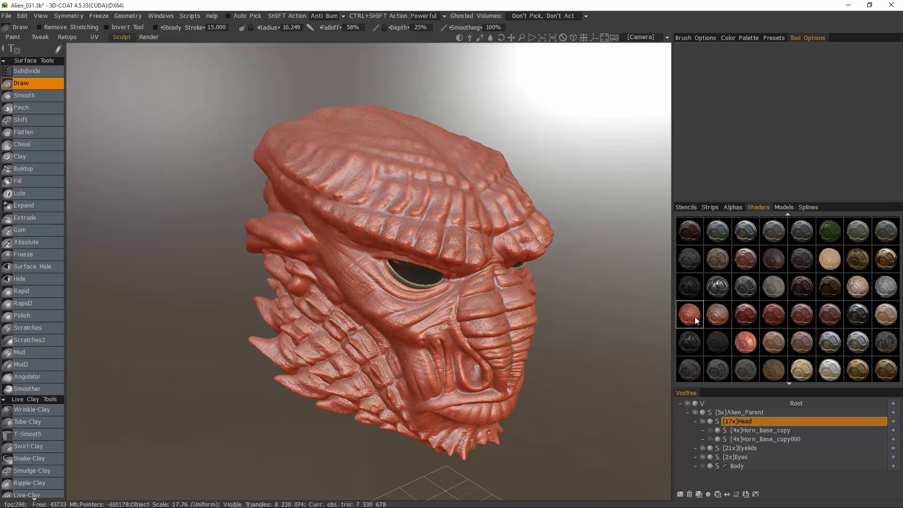
Apply PicMat_RedWax2 to the Head's sub-tree so the eyes get the red wax too.
{"action": "right_click", "coordinate": [689, 315]}
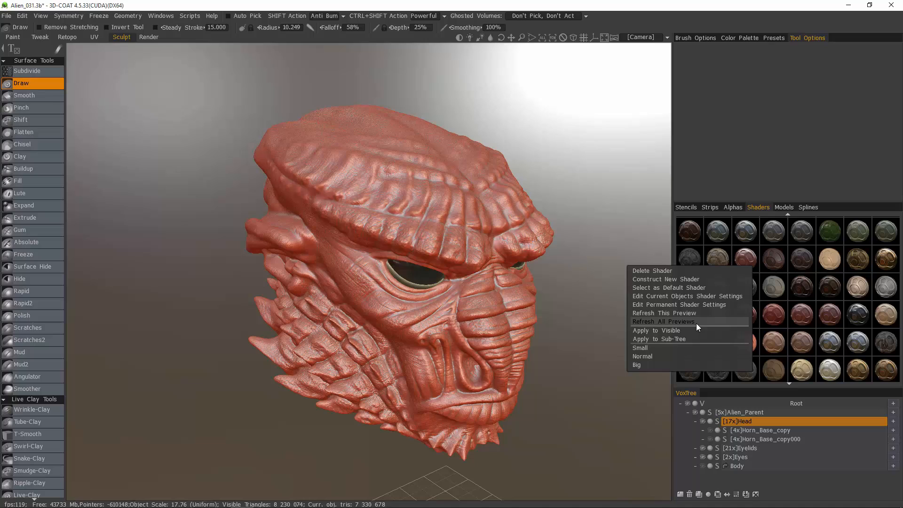
{"action": "mouse_move", "coordinate": [660, 339]}
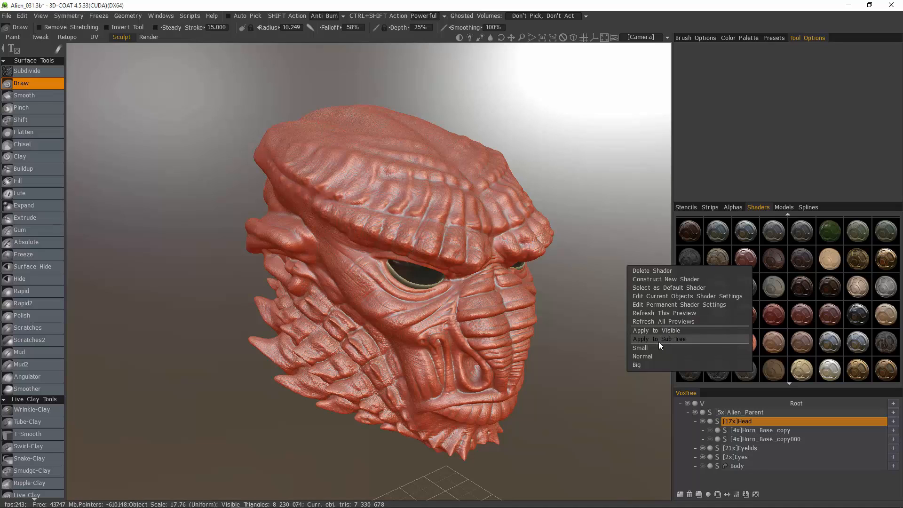
{"action": "mouse_move", "coordinate": [659, 345]}
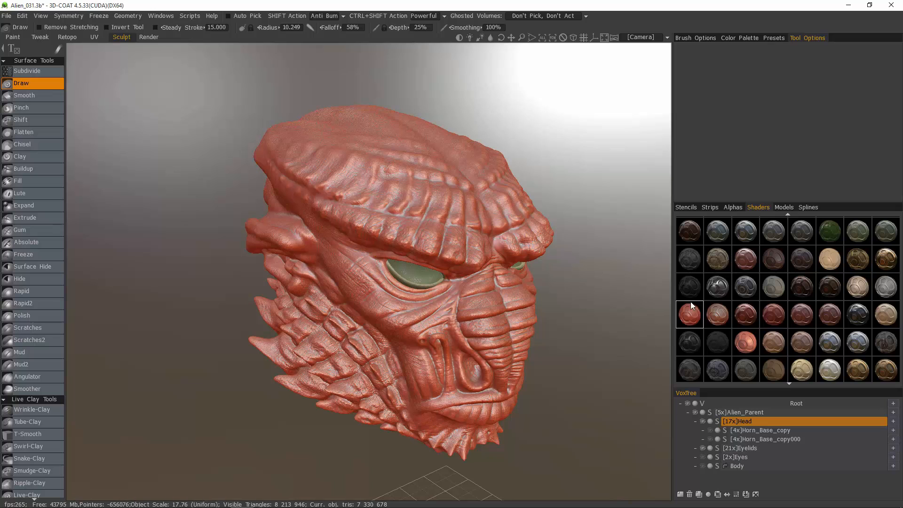
{"action": "right_click", "coordinate": [689, 314]}
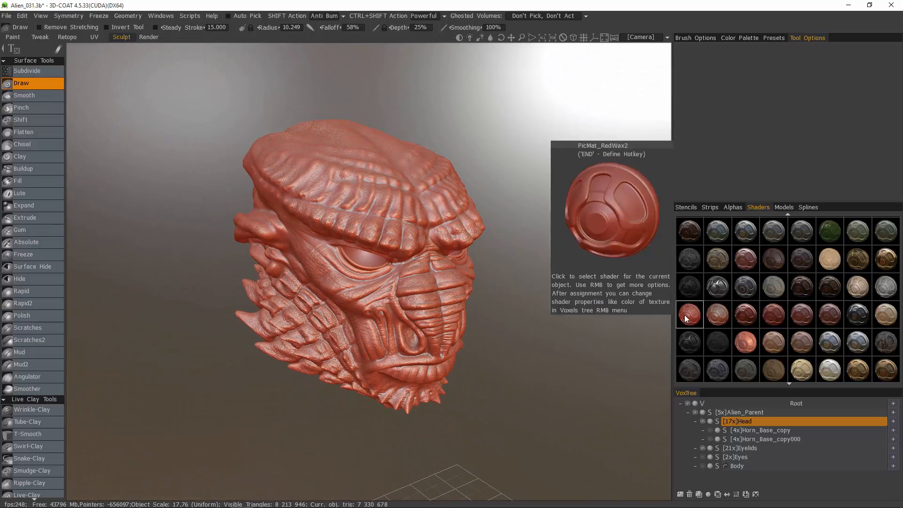
Reopen the red wax shader's context menu in the Shaders panel.
{"action": "right_click", "coordinate": [689, 314]}
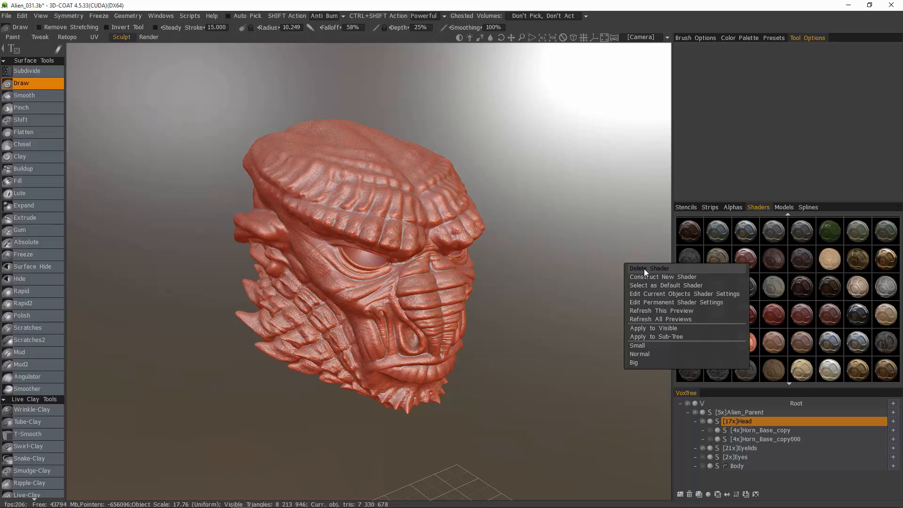
{"action": "mouse_move", "coordinate": [636, 281]}
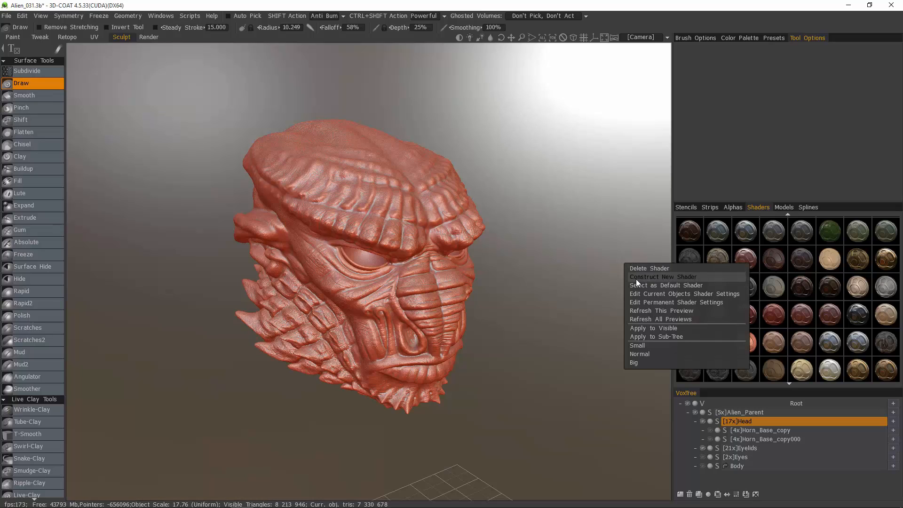
{"action": "mouse_move", "coordinate": [655, 280]}
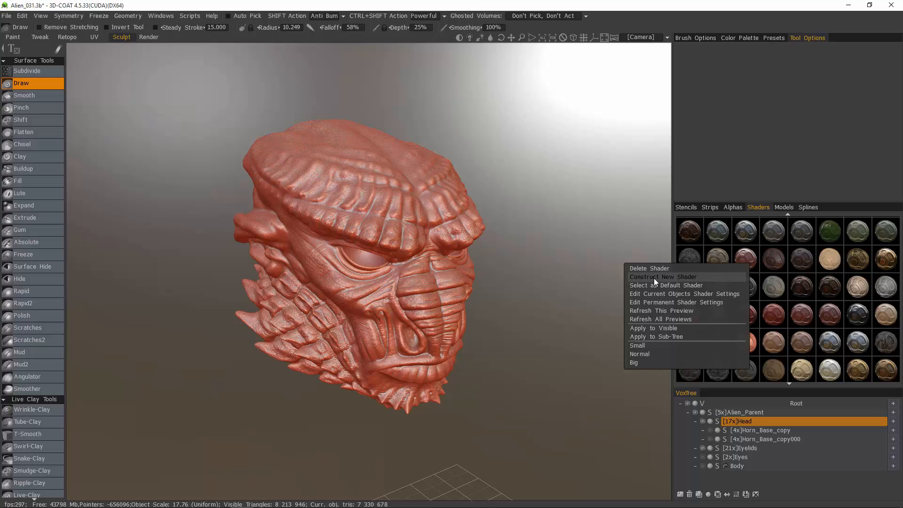
{"action": "mouse_move", "coordinate": [653, 281]}
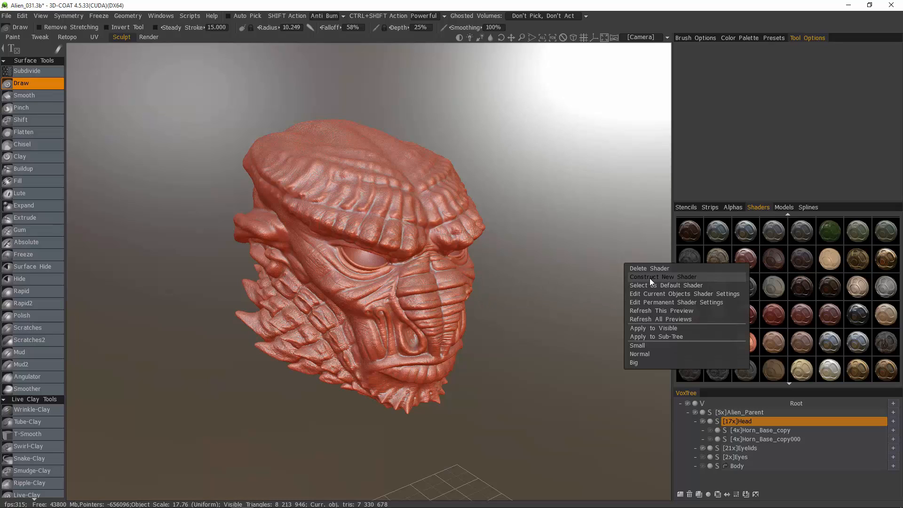
{"action": "mouse_move", "coordinate": [649, 280]}
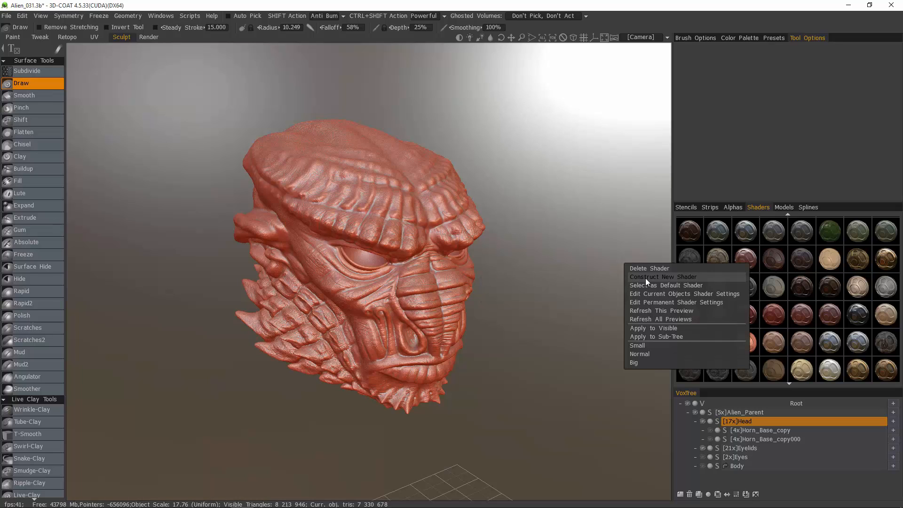
{"action": "mouse_move", "coordinate": [649, 308]}
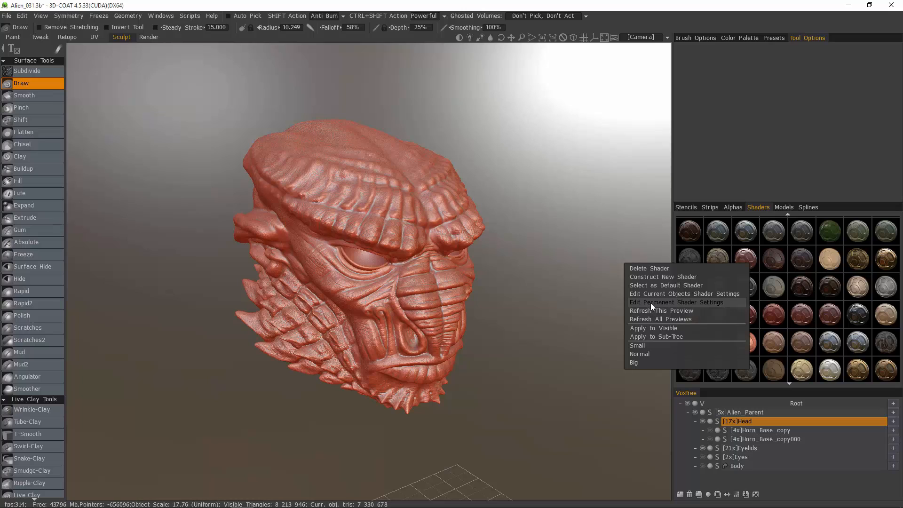
{"action": "mouse_move", "coordinate": [662, 311]}
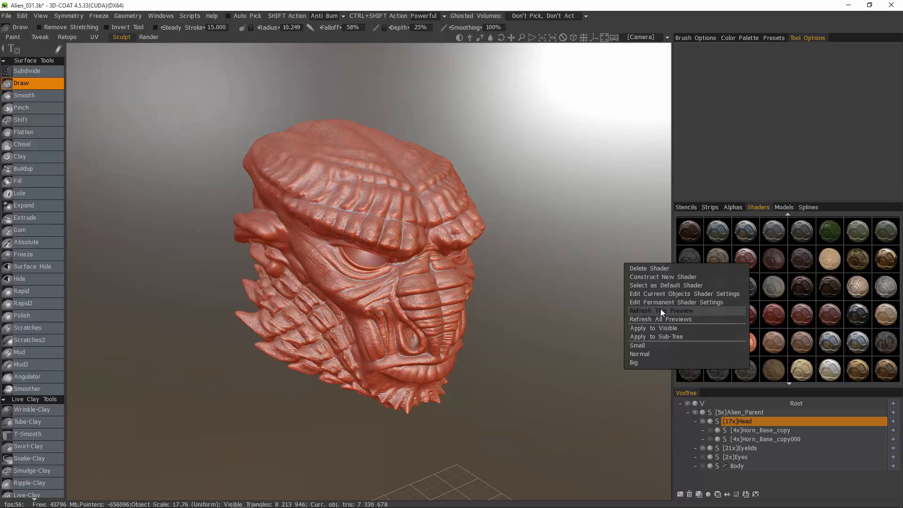
{"action": "mouse_move", "coordinate": [668, 294]}
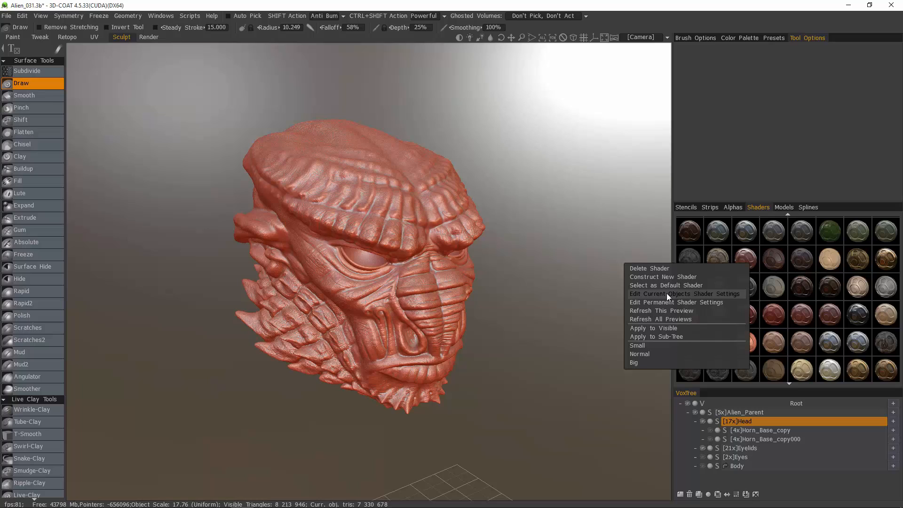
{"action": "mouse_move", "coordinate": [702, 295]}
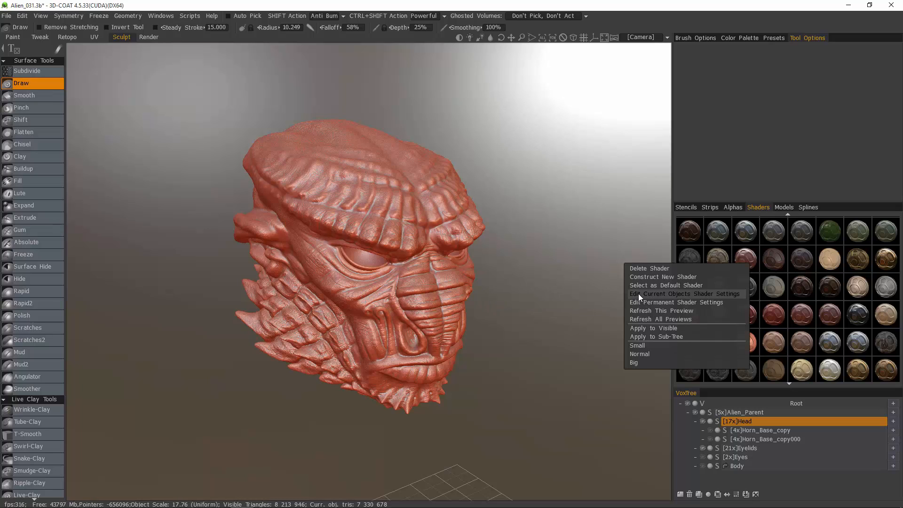
{"action": "mouse_move", "coordinate": [646, 295]}
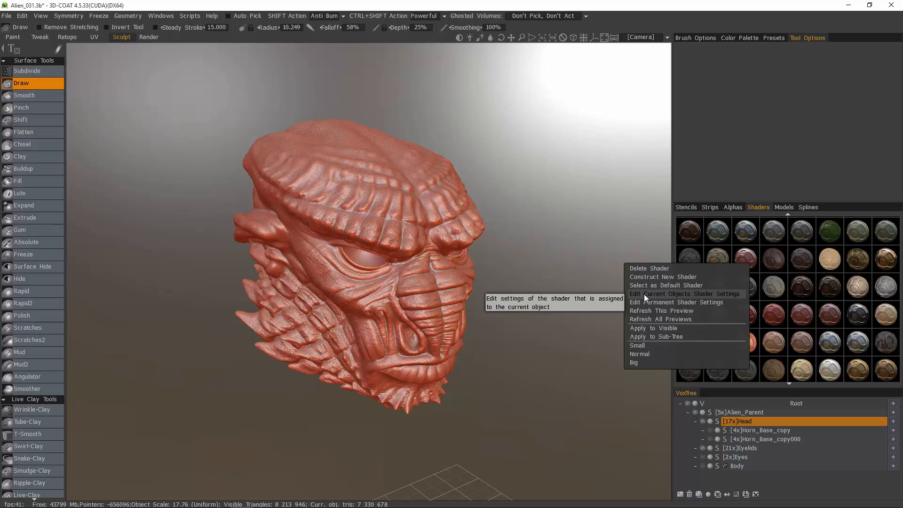
{"action": "mouse_move", "coordinate": [646, 291]}
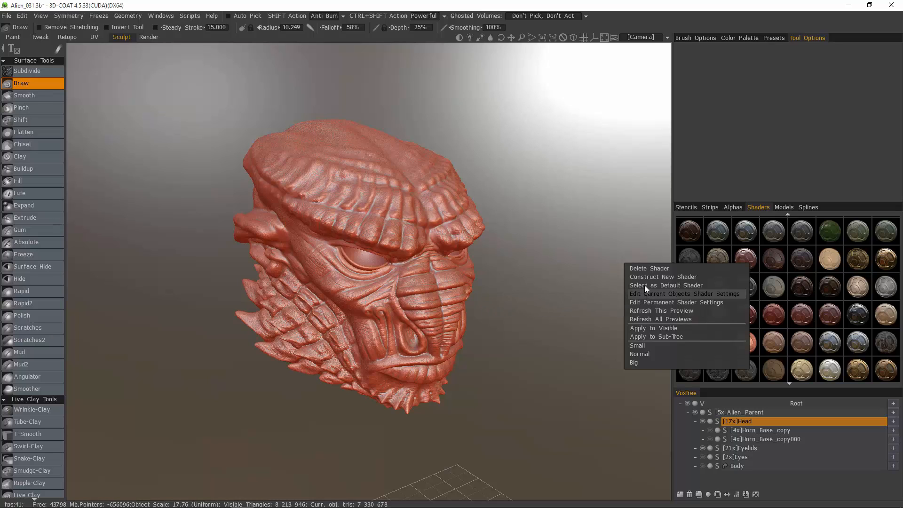
{"action": "mouse_move", "coordinate": [653, 302]}
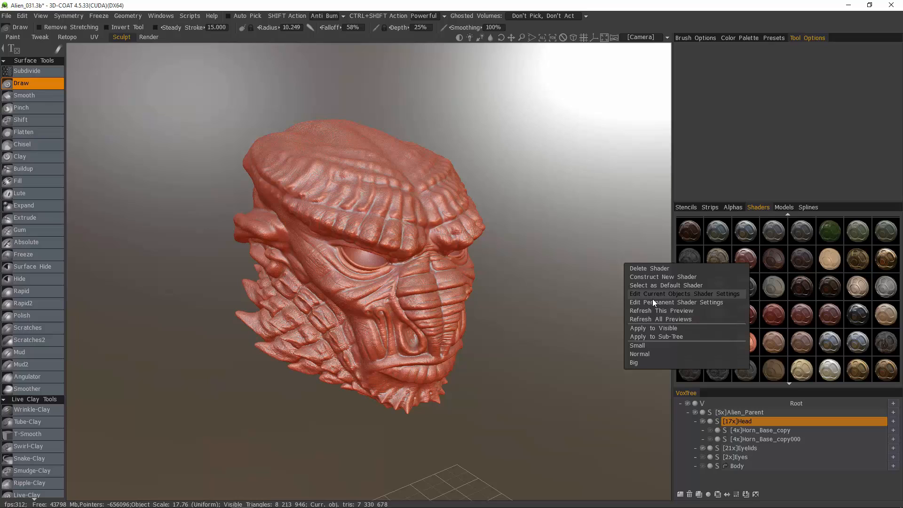
{"action": "mouse_move", "coordinate": [646, 279]}
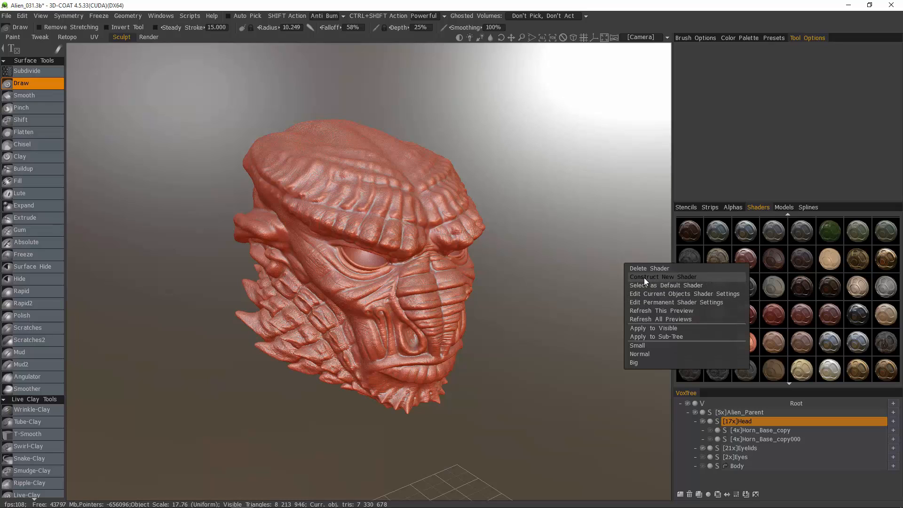
{"action": "mouse_move", "coordinate": [644, 279]}
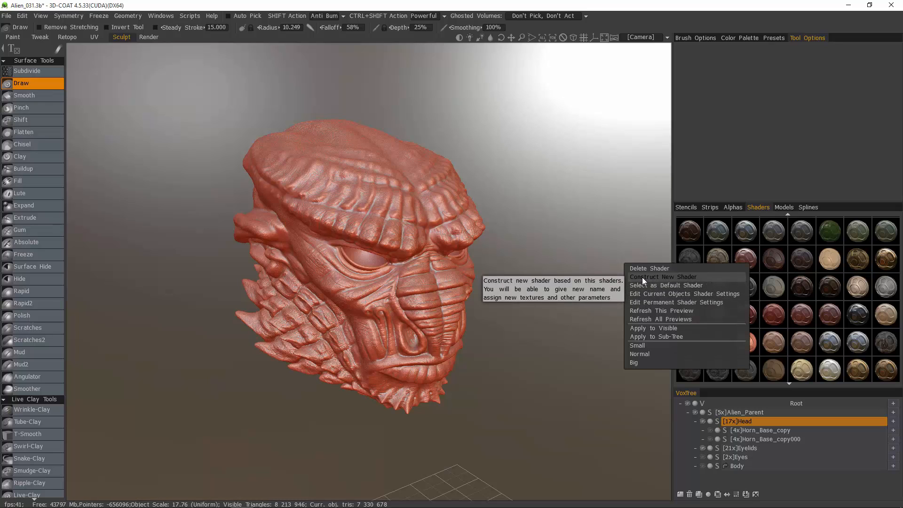
{"action": "mouse_move", "coordinate": [651, 313]}
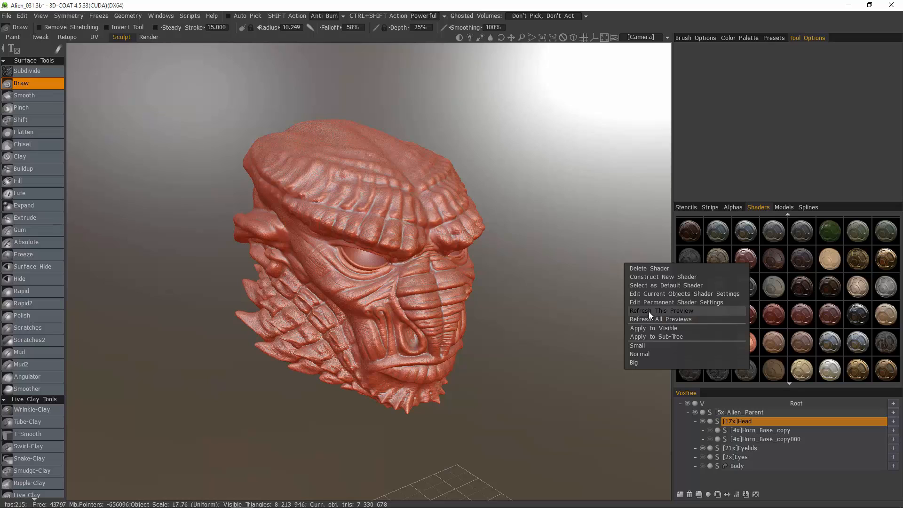
{"action": "mouse_move", "coordinate": [677, 302]}
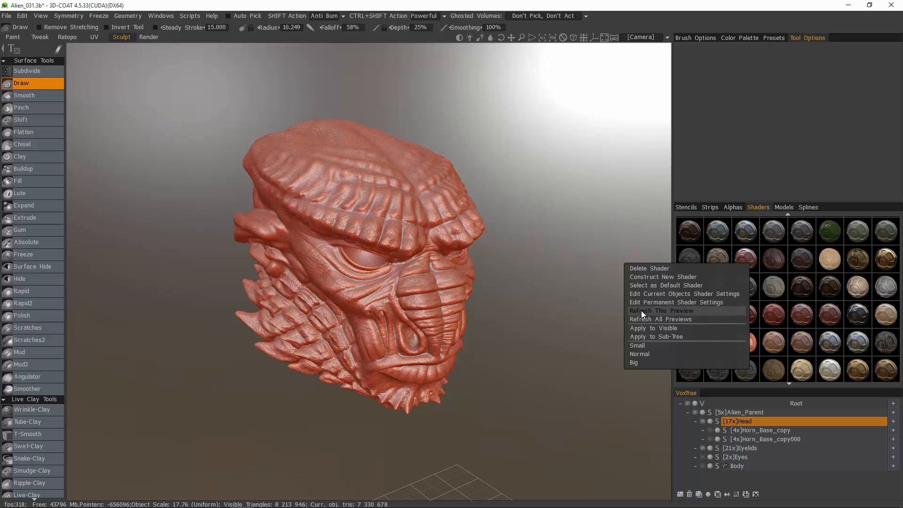
{"action": "mouse_move", "coordinate": [642, 328]}
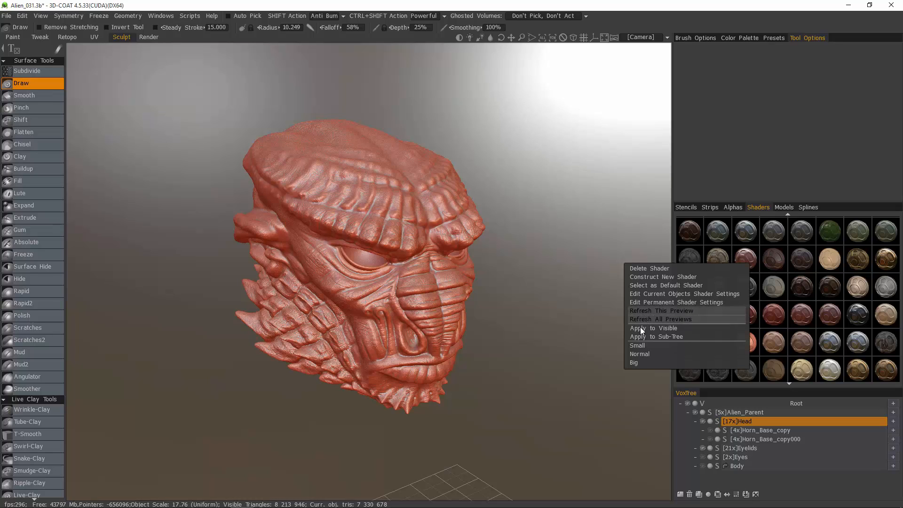
{"action": "mouse_move", "coordinate": [645, 355]}
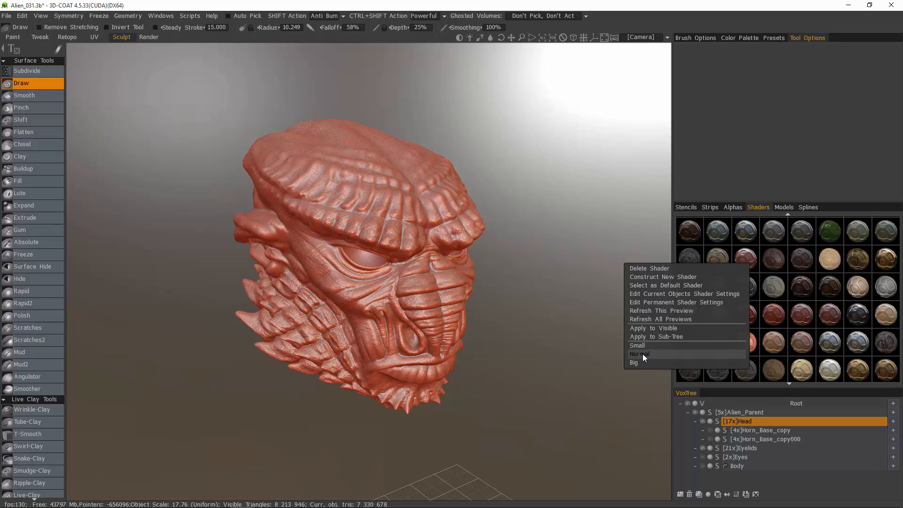
Switch the shader library to Small preview thumbnails and reopen the Shaders panel.
{"action": "left_click", "coordinate": [640, 354]}
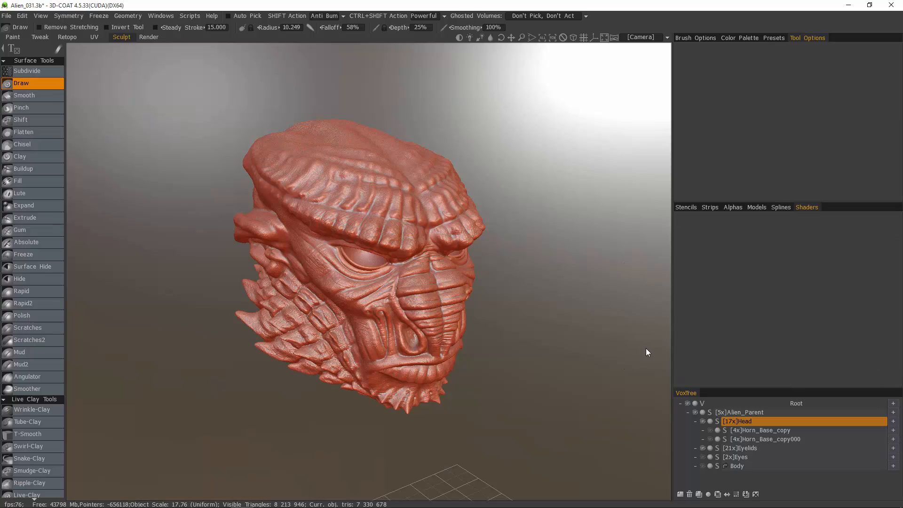
{"action": "mouse_move", "coordinate": [822, 328]}
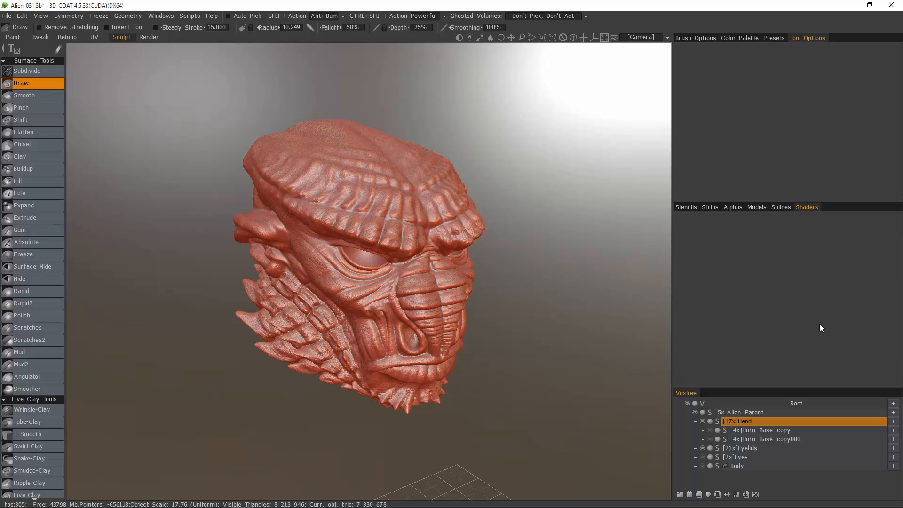
{"action": "left_click", "coordinate": [807, 207]}
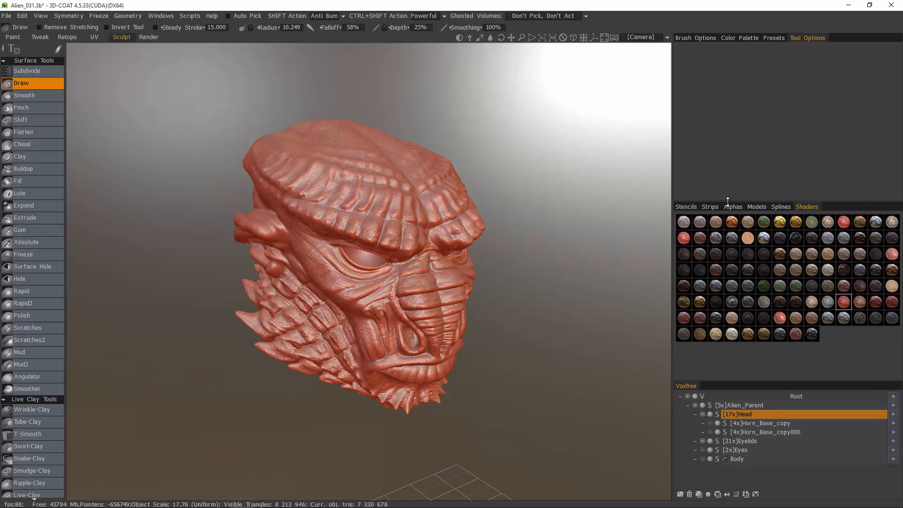
{"action": "mouse_move", "coordinate": [722, 244]}
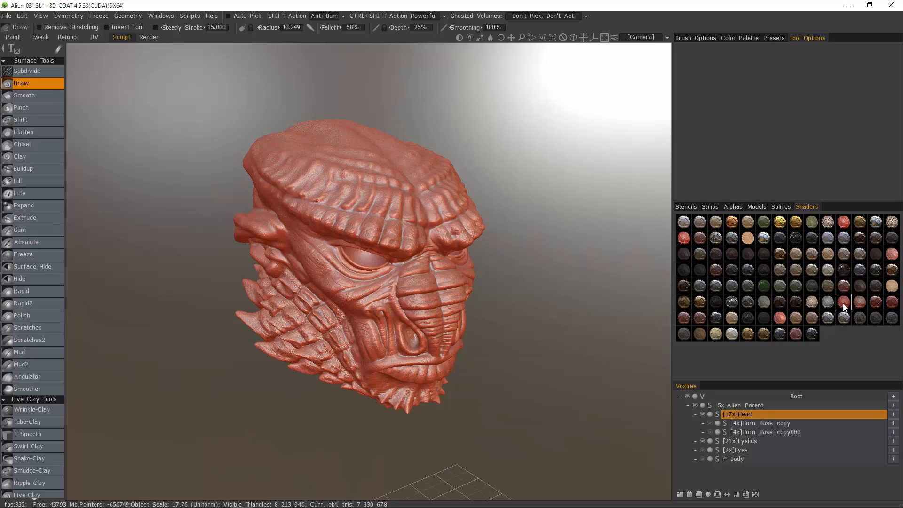
Set the Shaders panel previews to Big spheres from its context menu.
{"action": "right_click", "coordinate": [844, 301]}
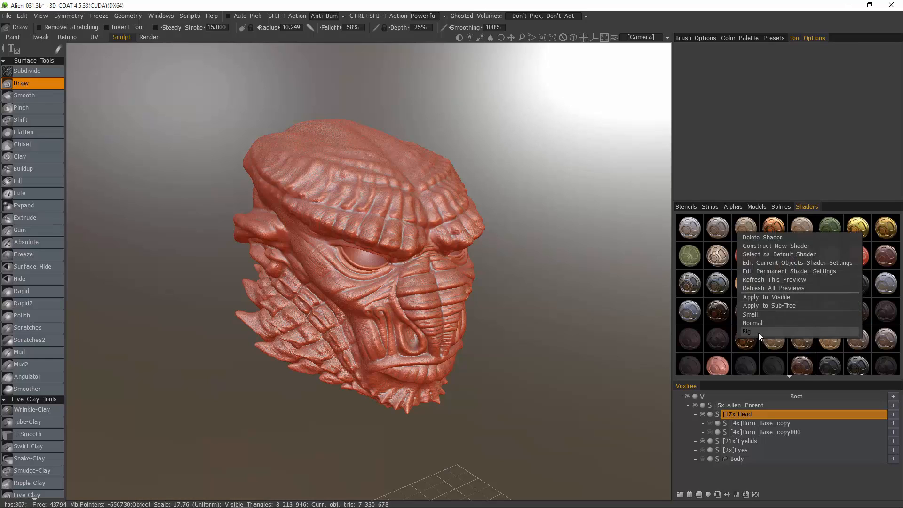
{"action": "left_click", "coordinate": [747, 331]}
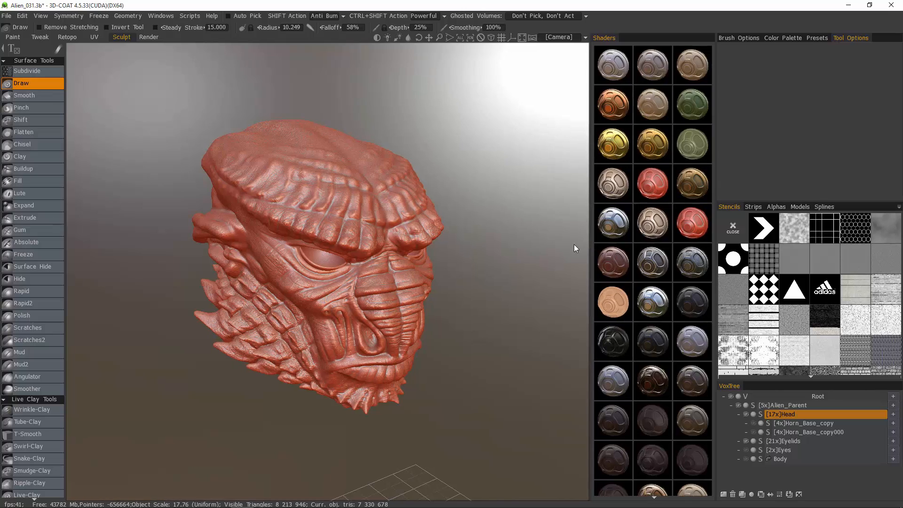
Rotate the alien head toward a side view and zoom in closer.
{"action": "left_click_drag", "start_coordinate": [575, 249], "coordinate": [533, 233]}
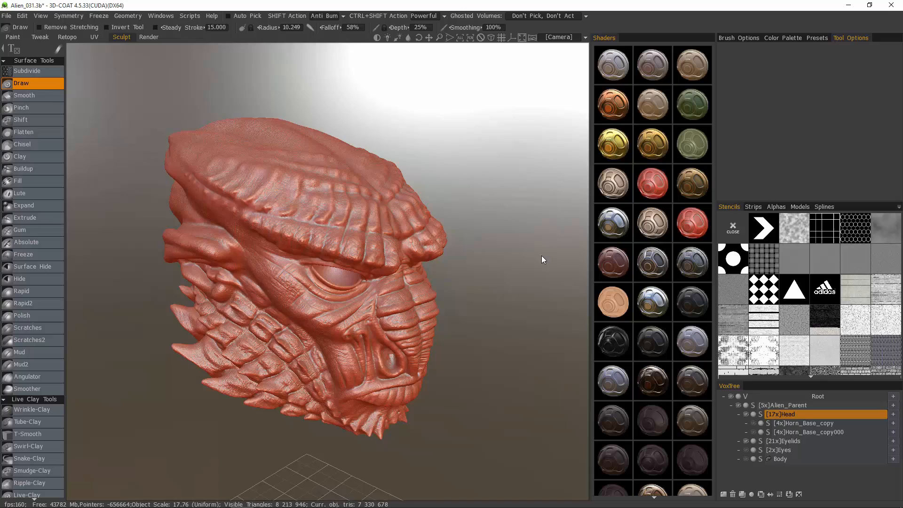
{"action": "left_click_drag", "start_coordinate": [541, 259], "coordinate": [509, 282]}
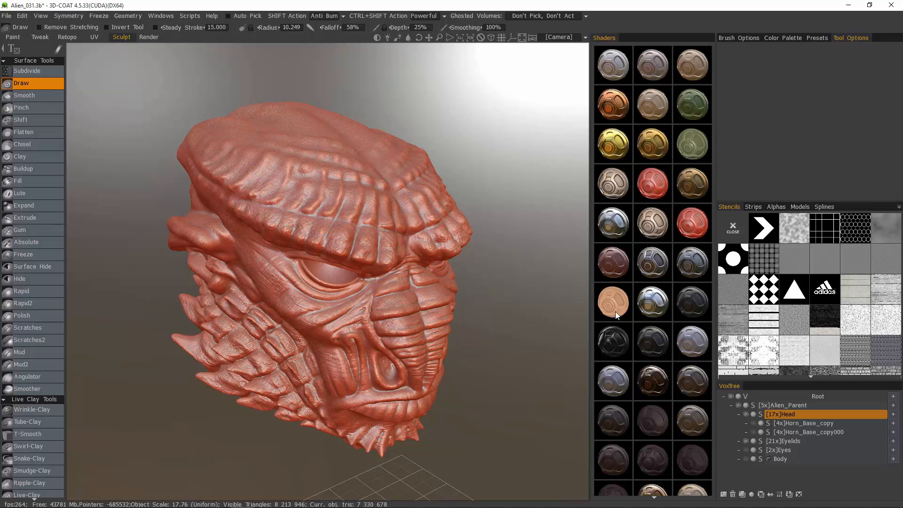
{"action": "mouse_move", "coordinate": [613, 303]}
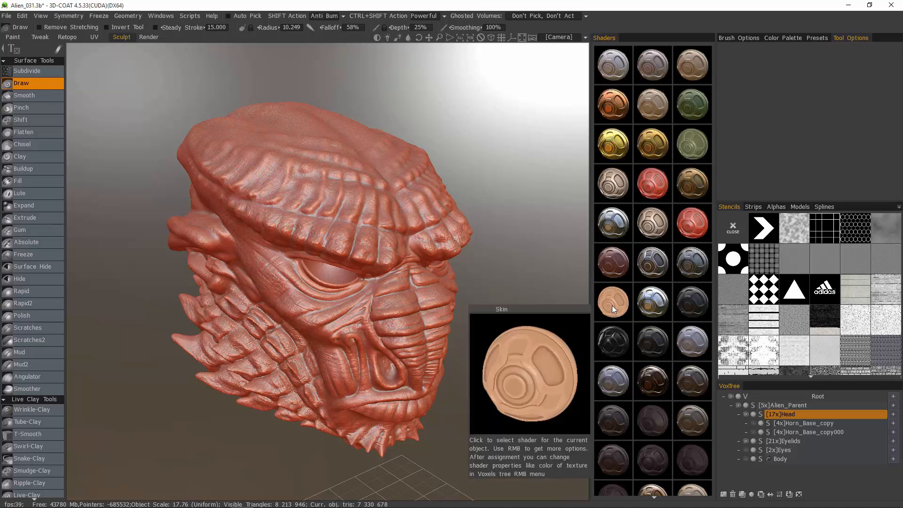
Assign the Skin shader to the Head object, replacing the red wax look.
{"action": "left_click", "coordinate": [613, 302]}
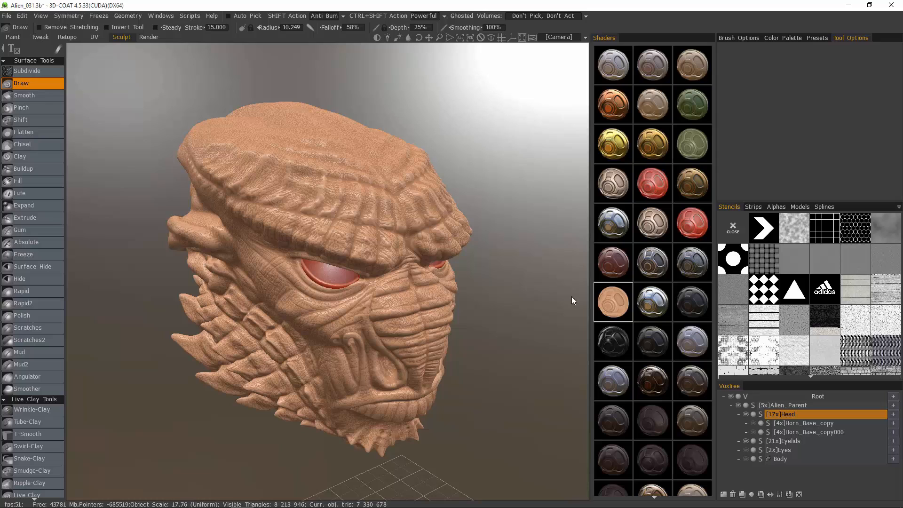
{"action": "right_click", "coordinate": [613, 302]}
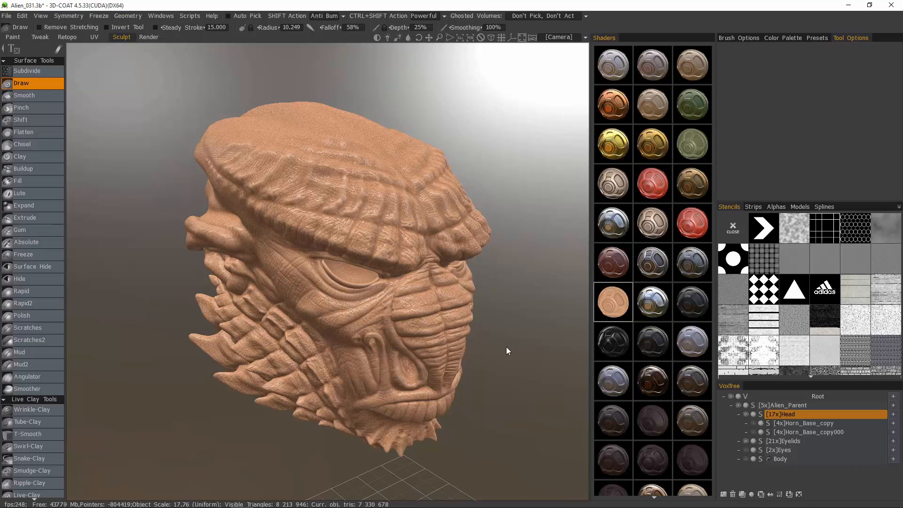
{"action": "left_click", "coordinate": [127, 16]}
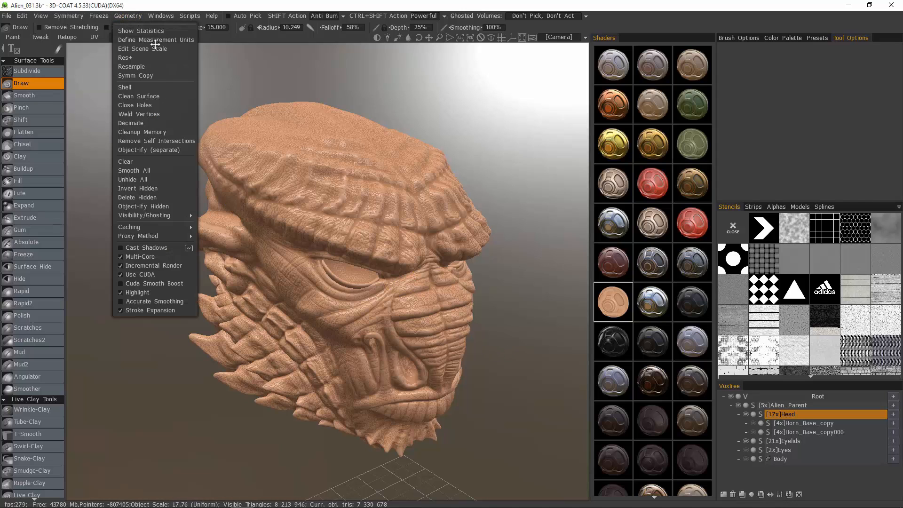
{"action": "mouse_move", "coordinate": [146, 248]}
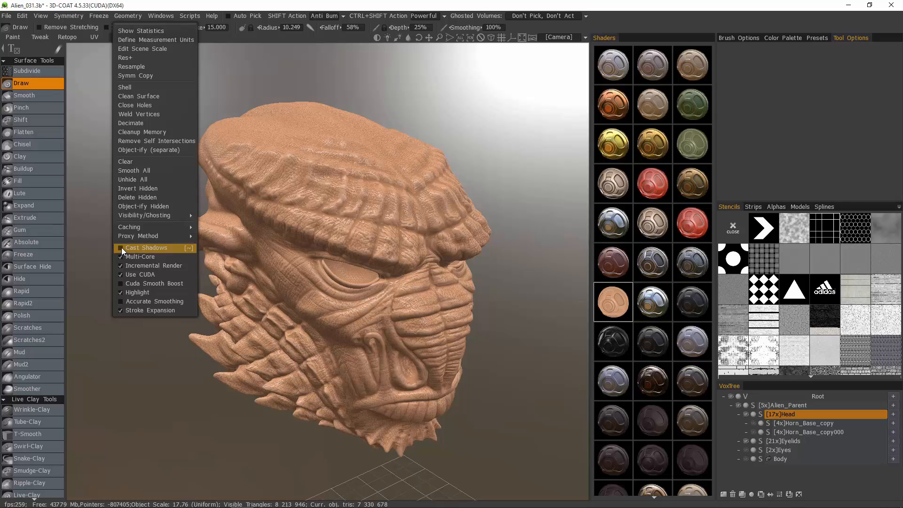
Enable Cast Shadows in the Geometry menu.
{"action": "left_click", "coordinate": [146, 248]}
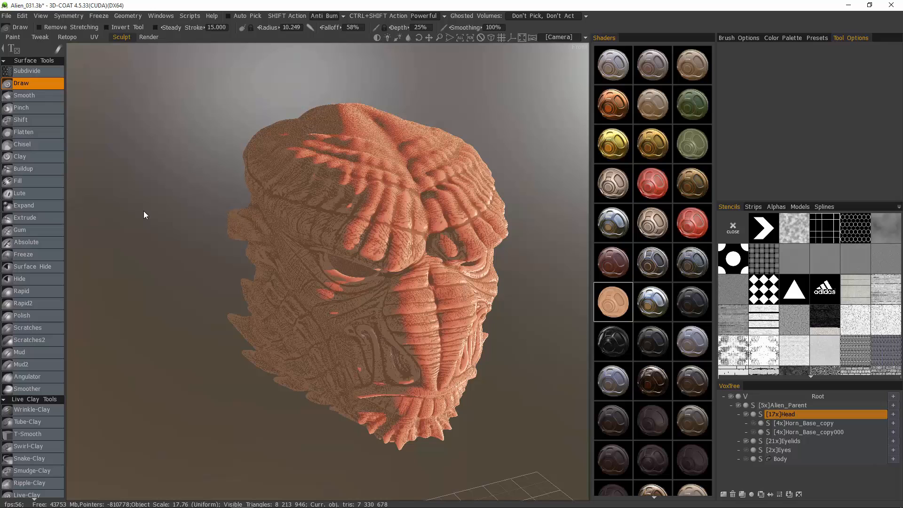
{"action": "mouse_move", "coordinate": [193, 63]}
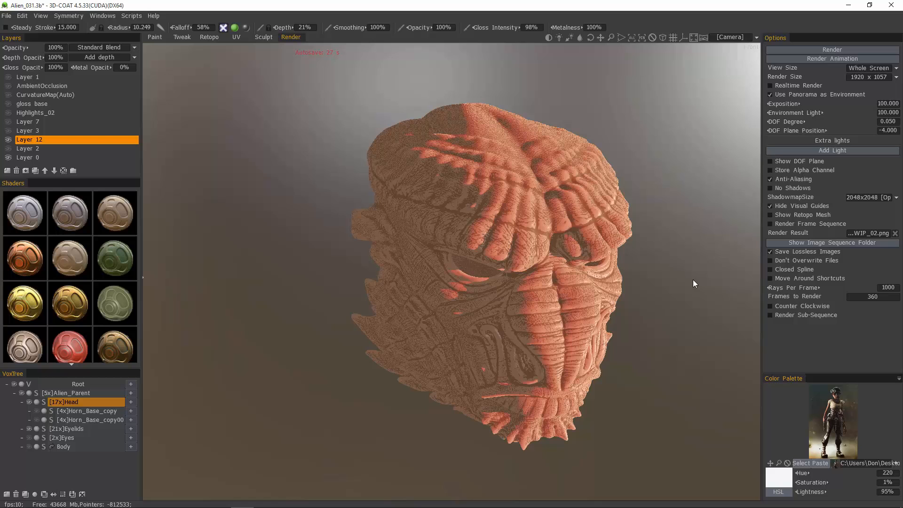
Turn the head to face front and enable Realtime Render in the Render room.
{"action": "left_click_drag", "start_coordinate": [695, 283], "coordinate": [271, 191]}
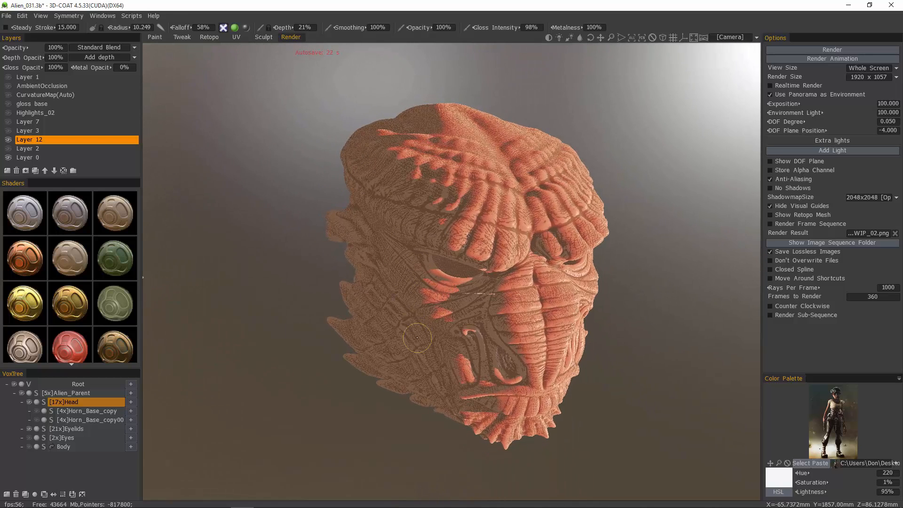
{"action": "left_click", "coordinate": [770, 85]}
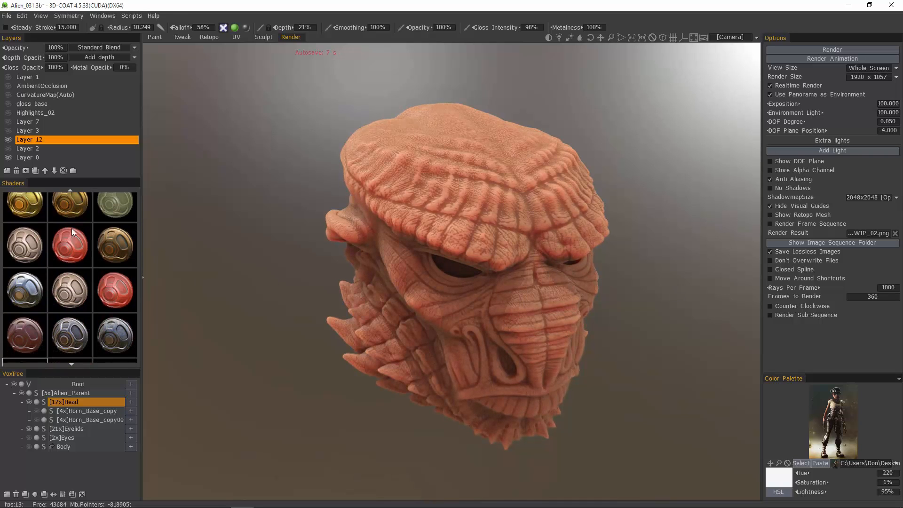
{"action": "right_click", "coordinate": [70, 246]}
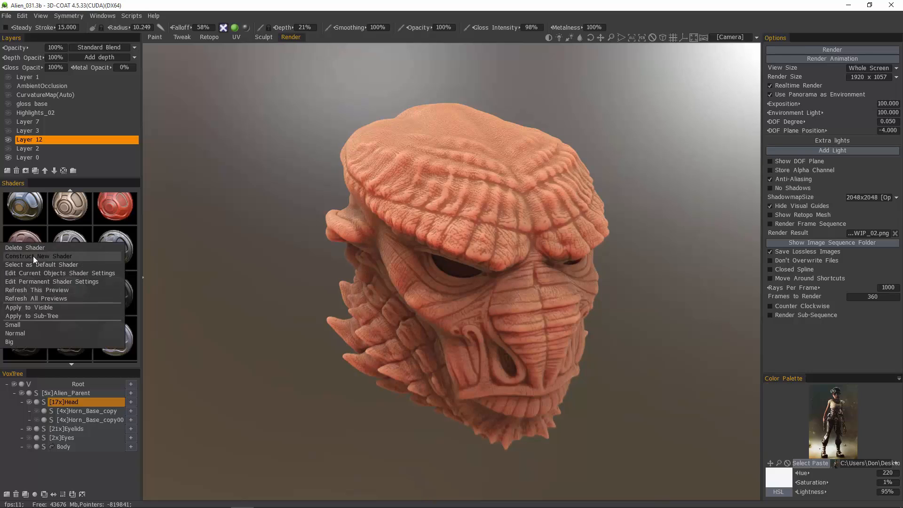
Construct a new shader named Skin_002 and confirm to open its parameters.
{"action": "left_click", "coordinate": [39, 256]}
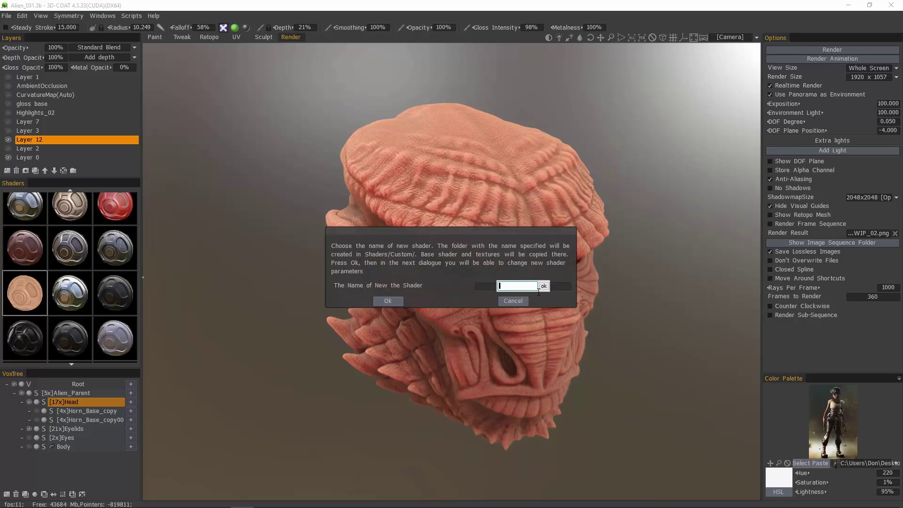
{"action": "type", "text": "Skin_002"}
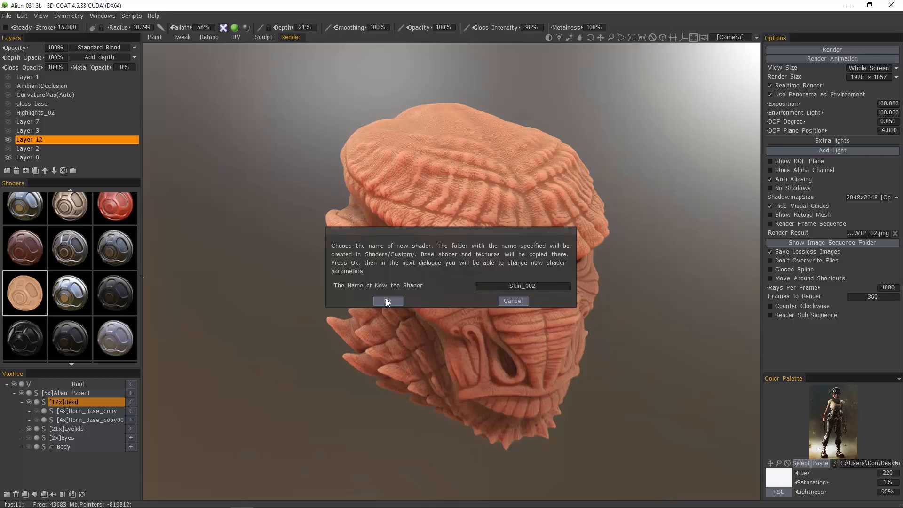
{"action": "left_click", "coordinate": [388, 301]}
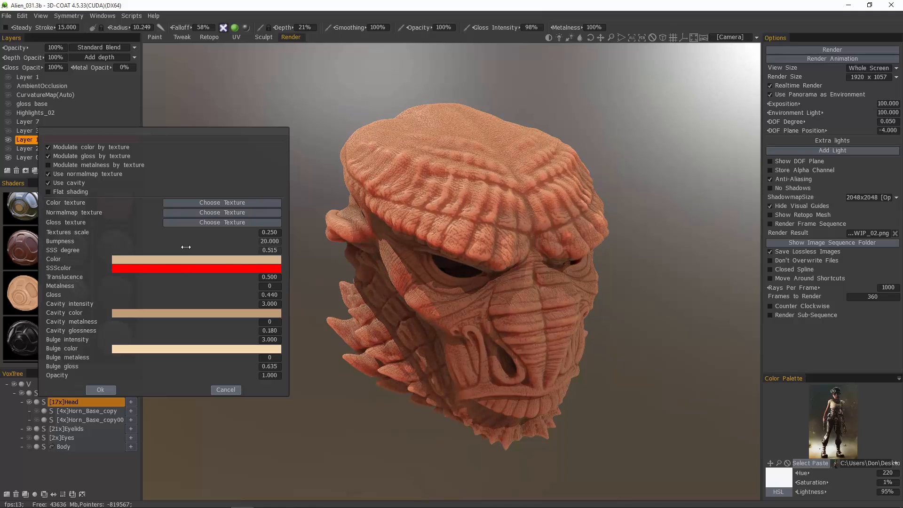
Raise Skin_002's SSS degree to 1 and lower cavity intensity to 0.2.
{"action": "left_click_drag", "start_coordinate": [185, 250], "coordinate": [248, 249]}
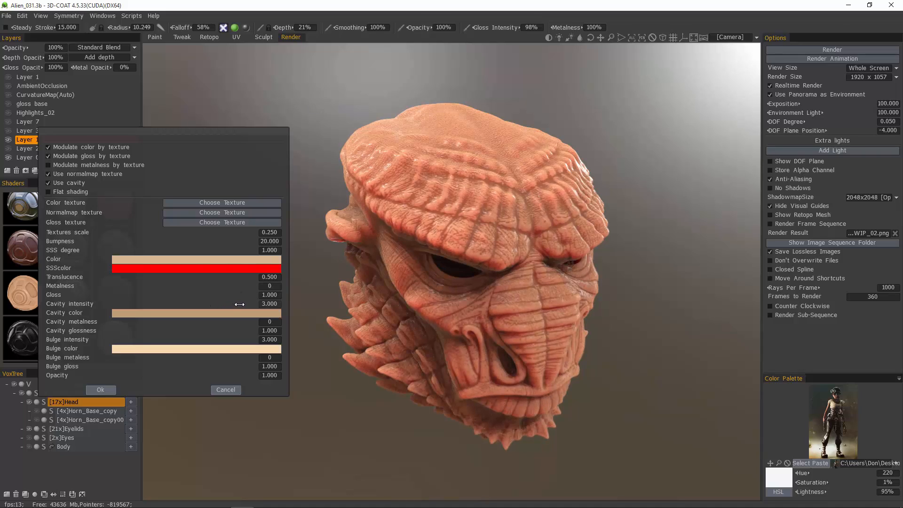
{"action": "left_click_drag", "start_coordinate": [239, 304], "coordinate": [219, 303]}
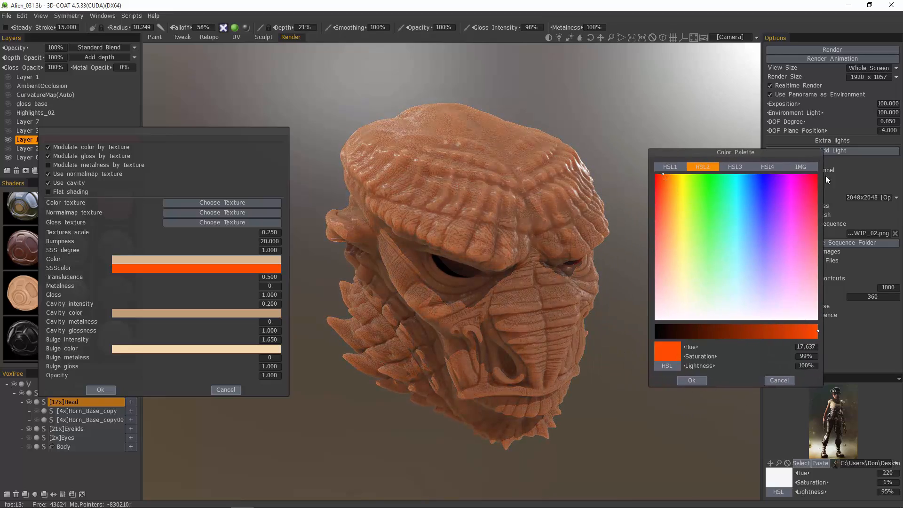
Set the SSS colour to deep red and apply Skin_002's settings.
{"action": "left_click", "coordinate": [784, 174]}
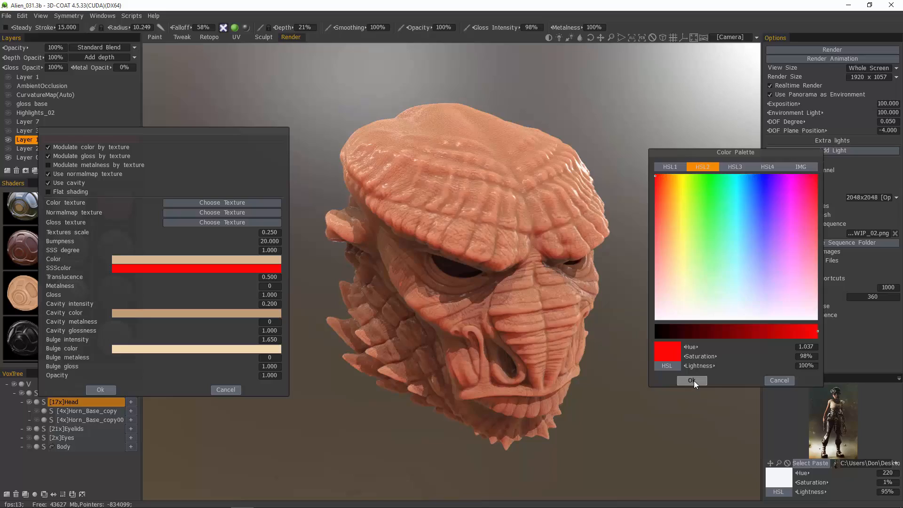
{"action": "left_click", "coordinate": [692, 381]}
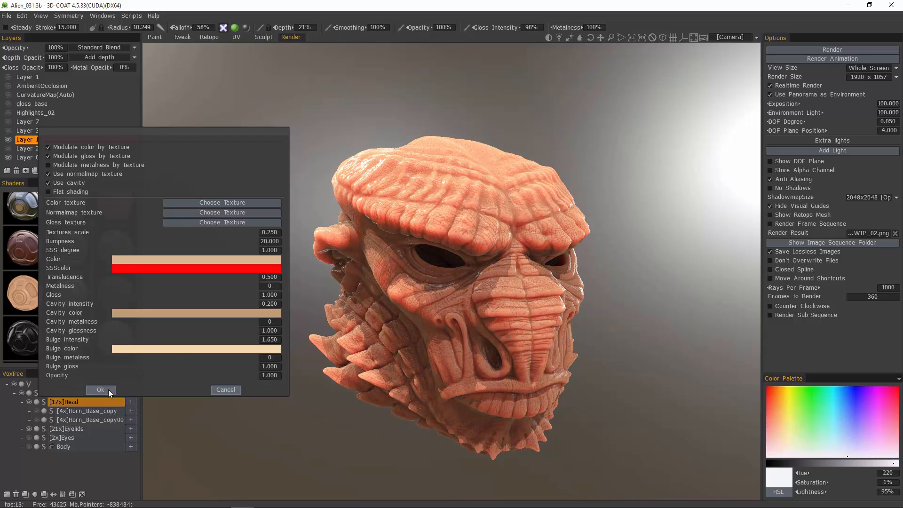
{"action": "left_click", "coordinate": [101, 390]}
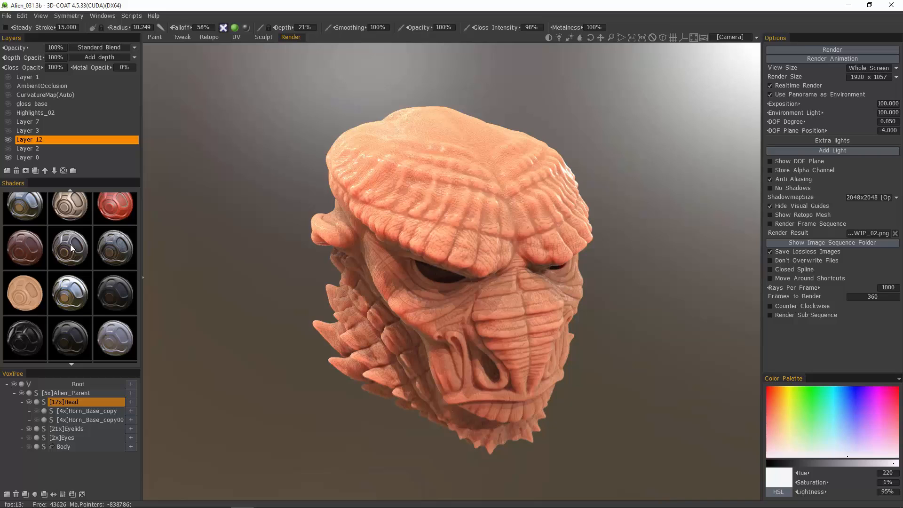
Return shader previews to Small and bring up the Skin_002 shader's context menu.
{"action": "right_click", "coordinate": [70, 248]}
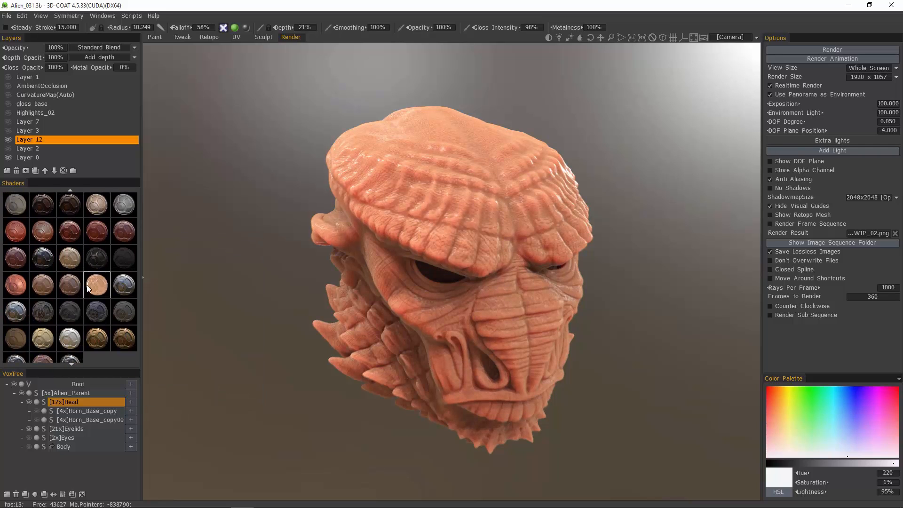
{"action": "mouse_move", "coordinate": [97, 286]}
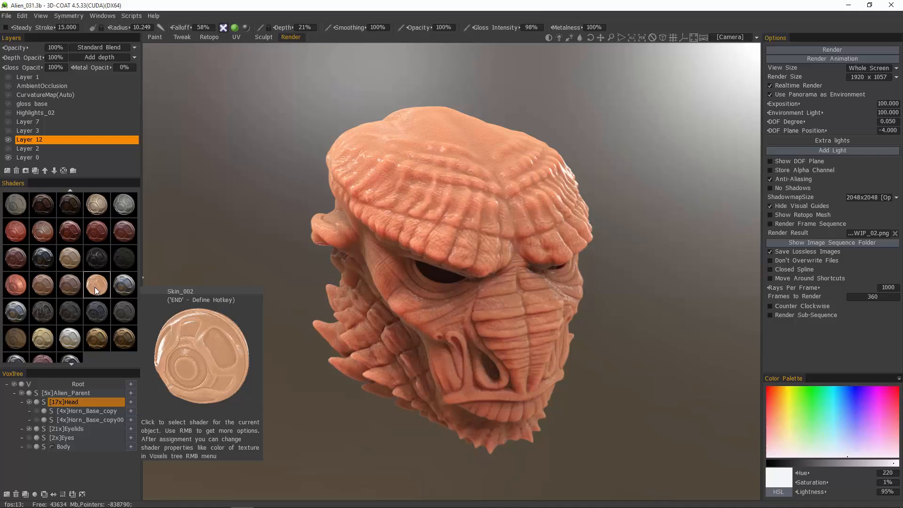
{"action": "right_click", "coordinate": [96, 285]}
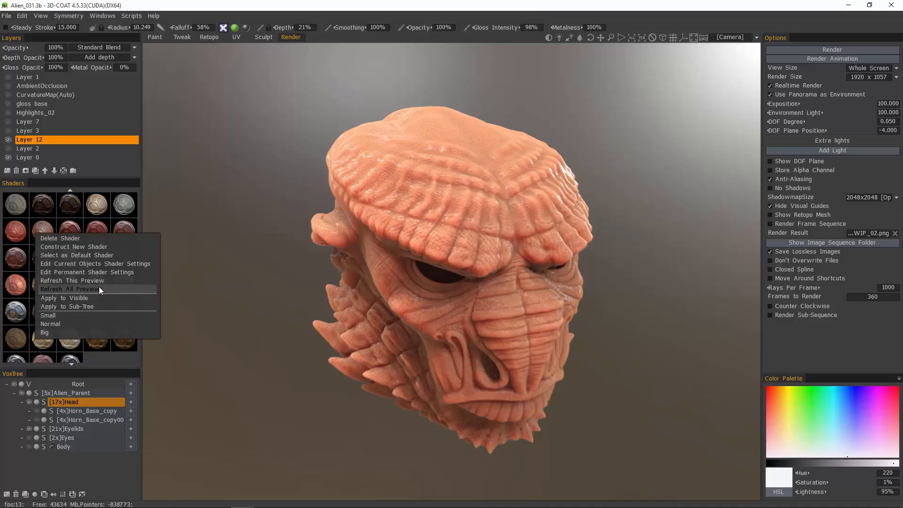
{"action": "mouse_move", "coordinate": [99, 272]}
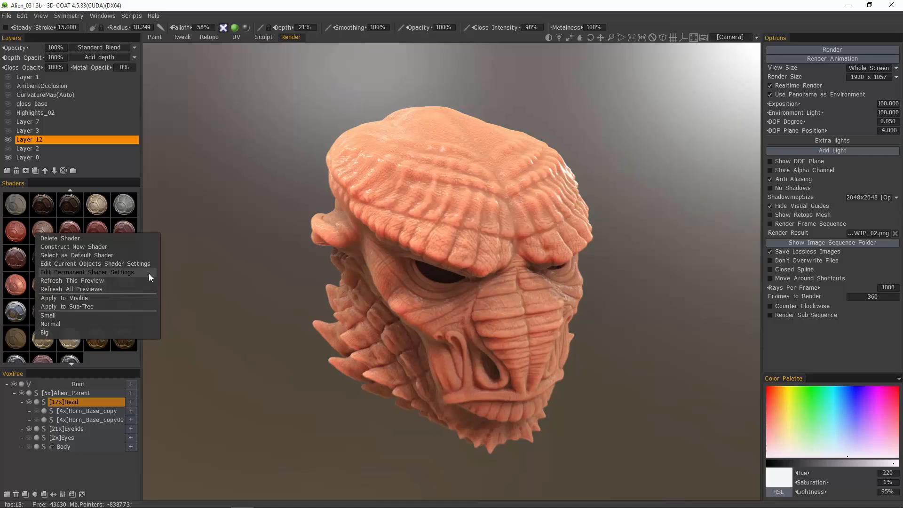
Lower Skin_002's permanent shader settings to gloss 0.5, cavity glossiness 0.15 and bulge gloss 0.3.
{"action": "left_click", "coordinate": [95, 263]}
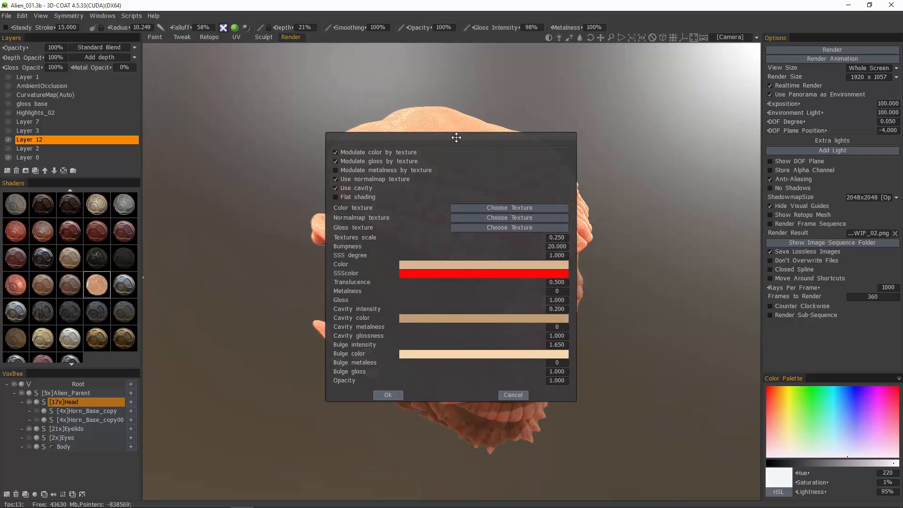
{"action": "left_click_drag", "start_coordinate": [457, 138], "coordinate": [620, 134]}
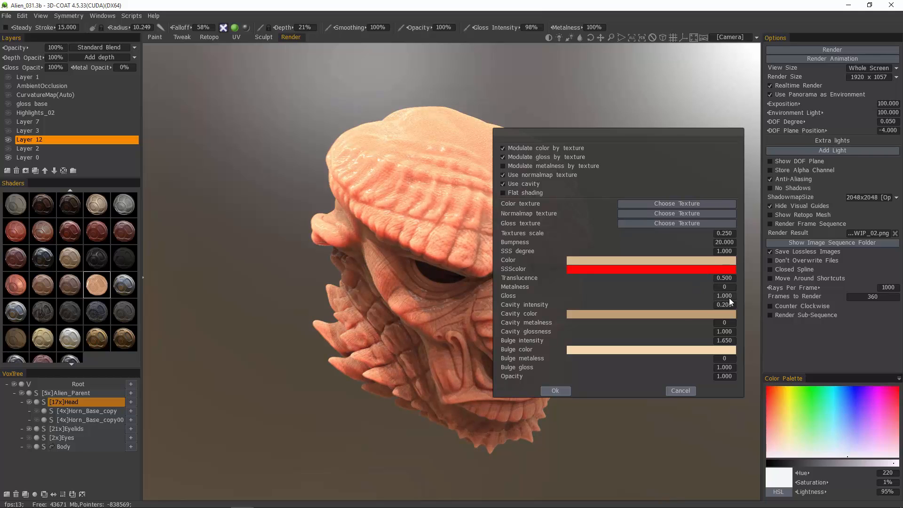
{"action": "left_click", "coordinate": [724, 295]}
{"action": "type", "text": "0.500"}
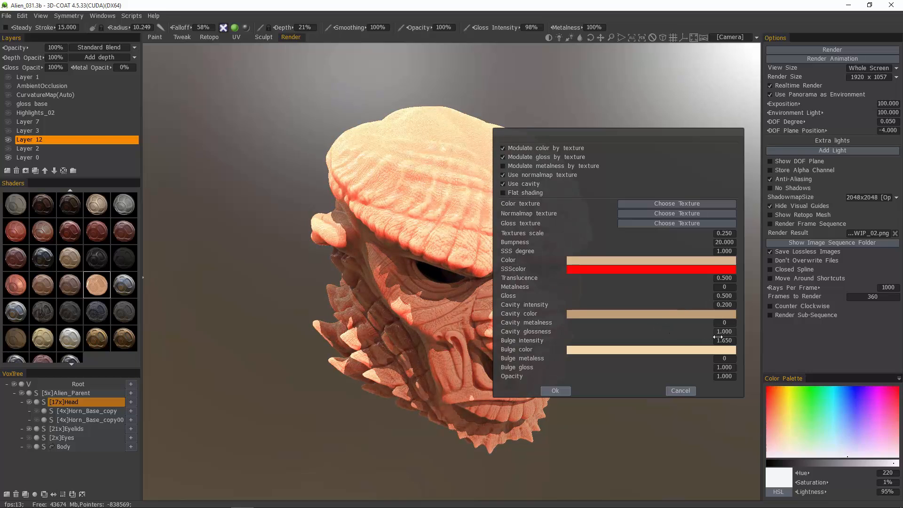
{"action": "left_click", "coordinate": [724, 331]}
{"action": "type", "text": "0.150"}
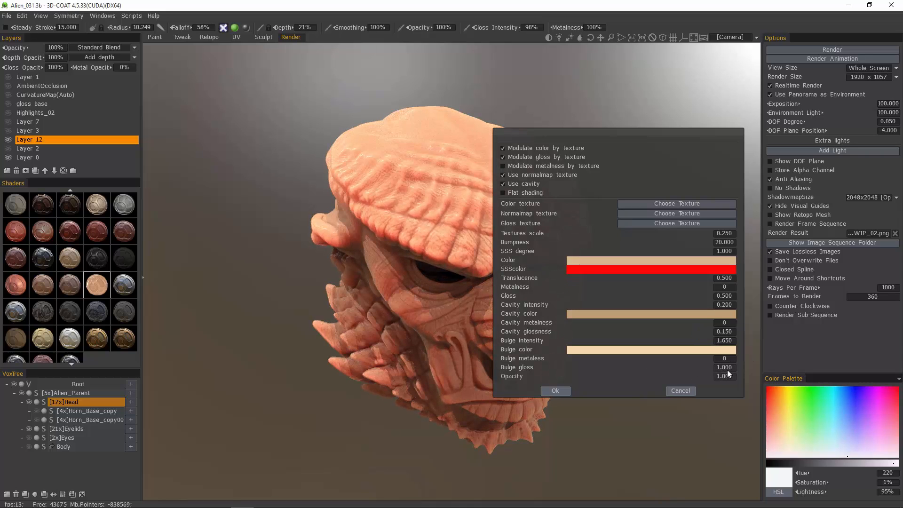
{"action": "left_click", "coordinate": [725, 367]}
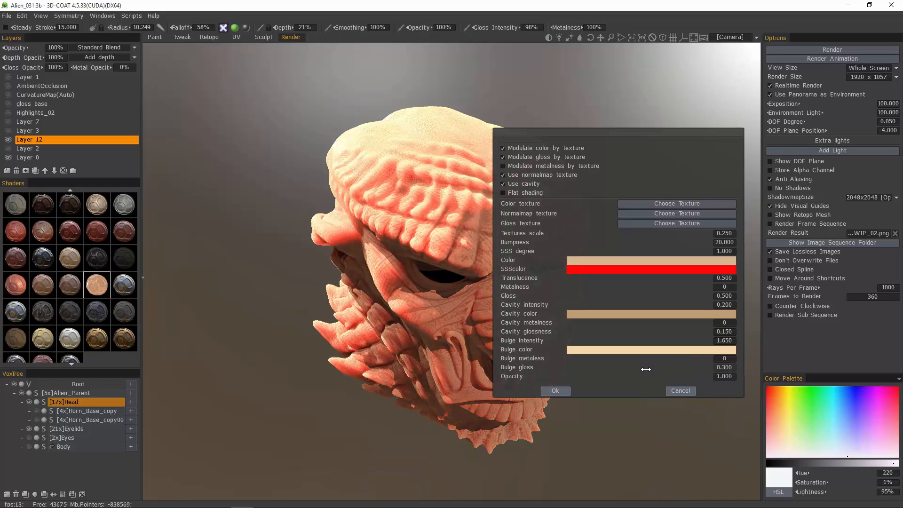
{"action": "left_click", "coordinate": [555, 391]}
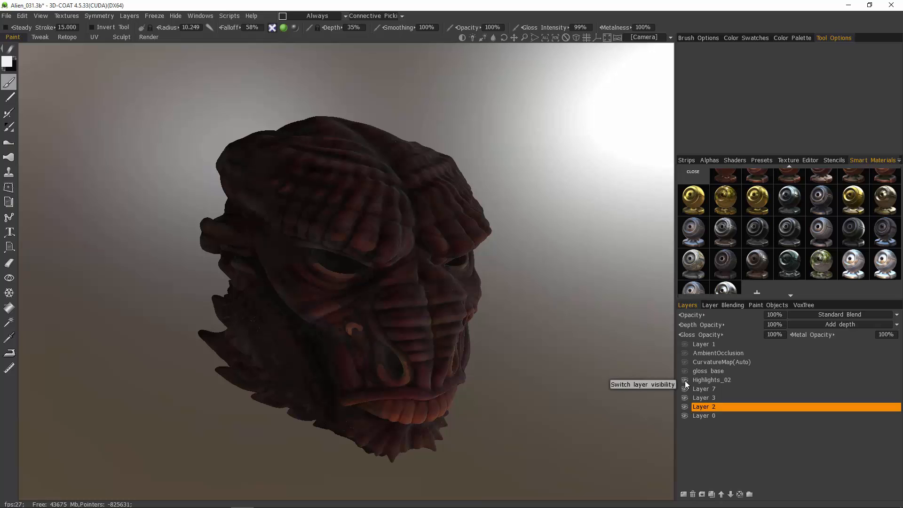
Toggle the visibility of the Highlights_02 layer in the Layers panel.
{"action": "left_click", "coordinate": [684, 380]}
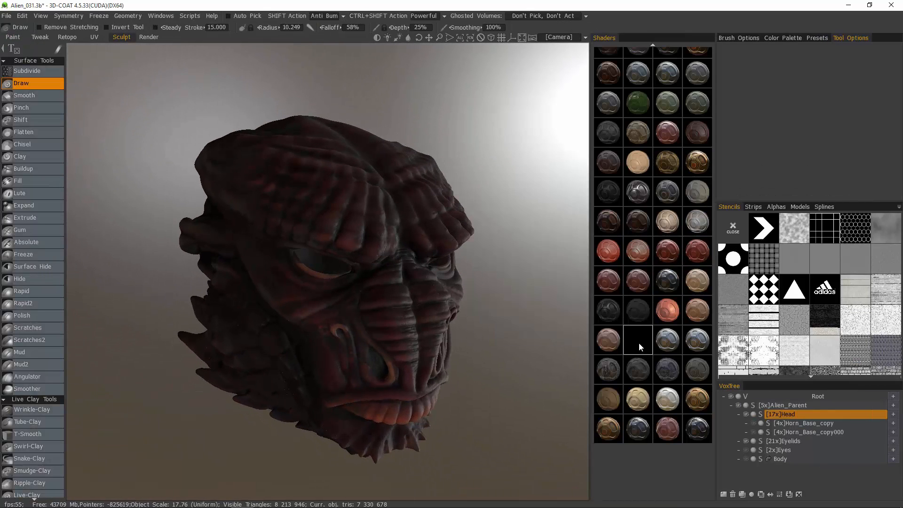
Right-click in the Shaders panel, then open the Geometry menu.
{"action": "right_click", "coordinate": [638, 339]}
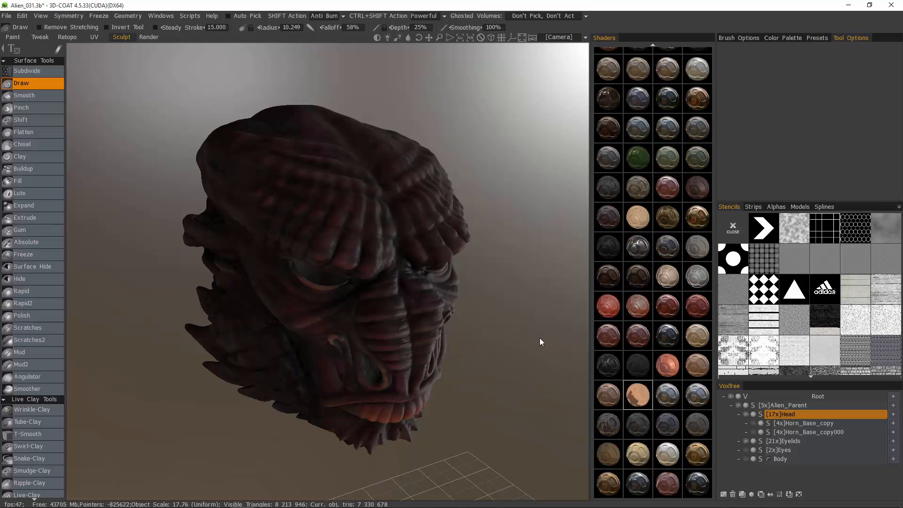
{"action": "mouse_move", "coordinate": [157, 121]}
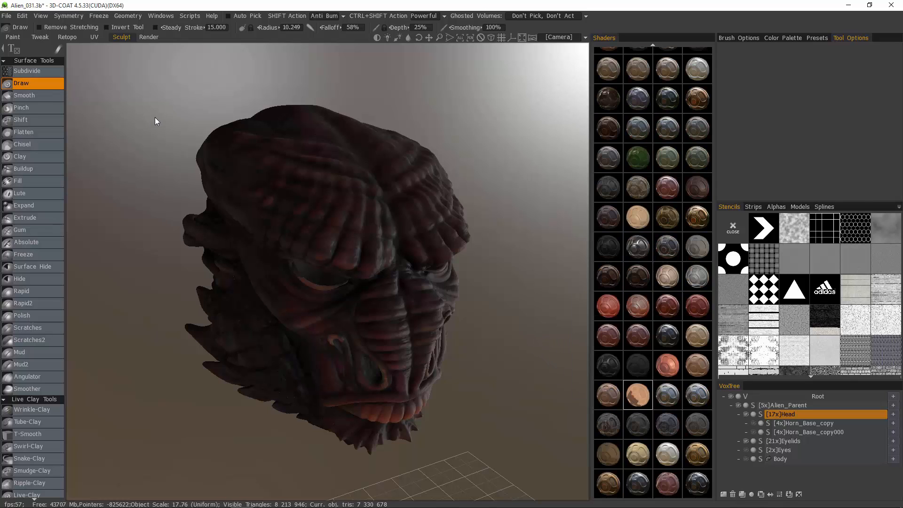
{"action": "mouse_move", "coordinate": [128, 16]}
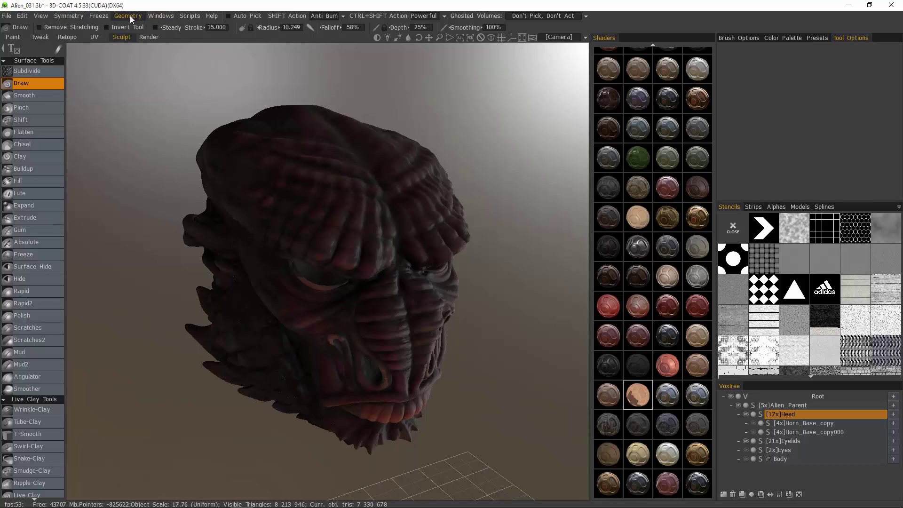
{"action": "left_click", "coordinate": [128, 15]}
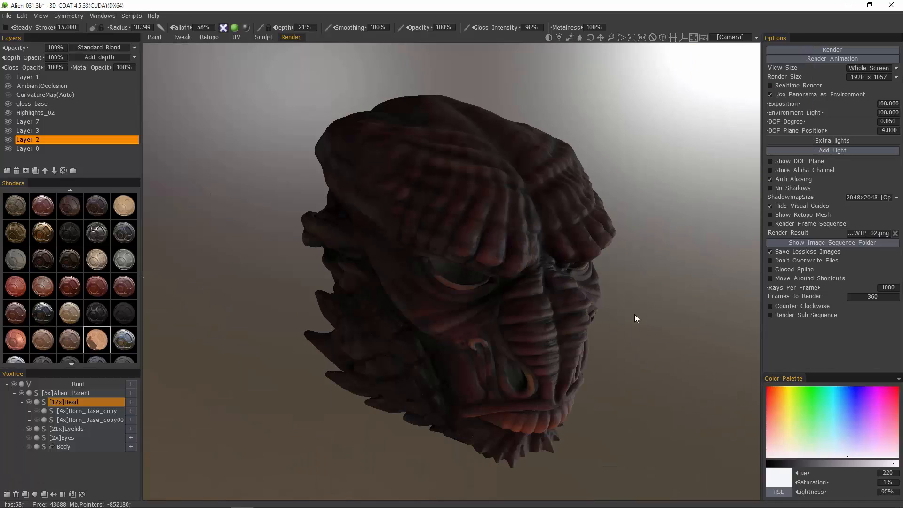
{"action": "mouse_move", "coordinate": [467, 359]}
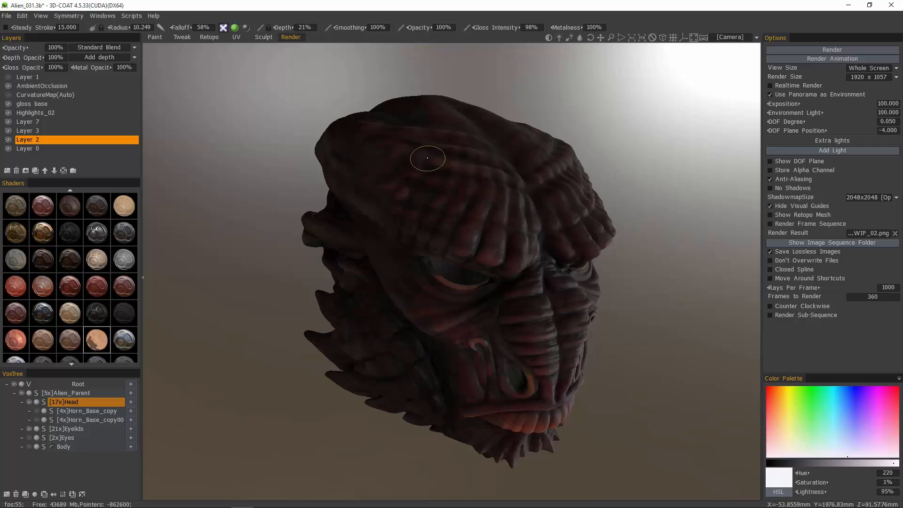
Orbit the realtime-rendered view around the painted alien head.
{"action": "left_click_drag", "start_coordinate": [427, 158], "coordinate": [403, 190]}
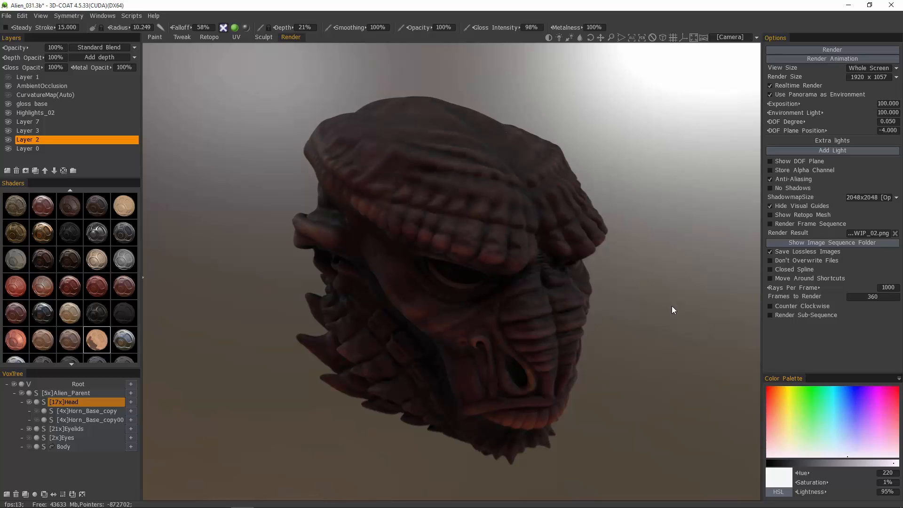
{"action": "mouse_move", "coordinate": [680, 307]}
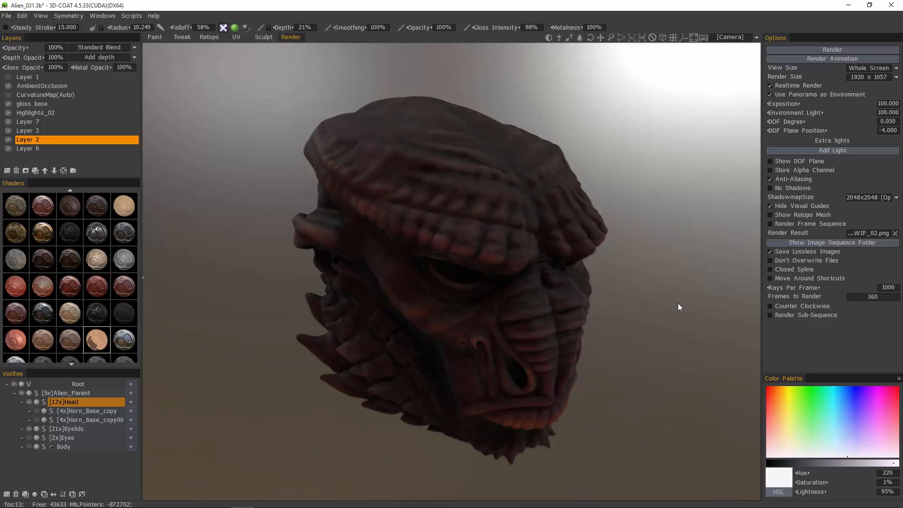